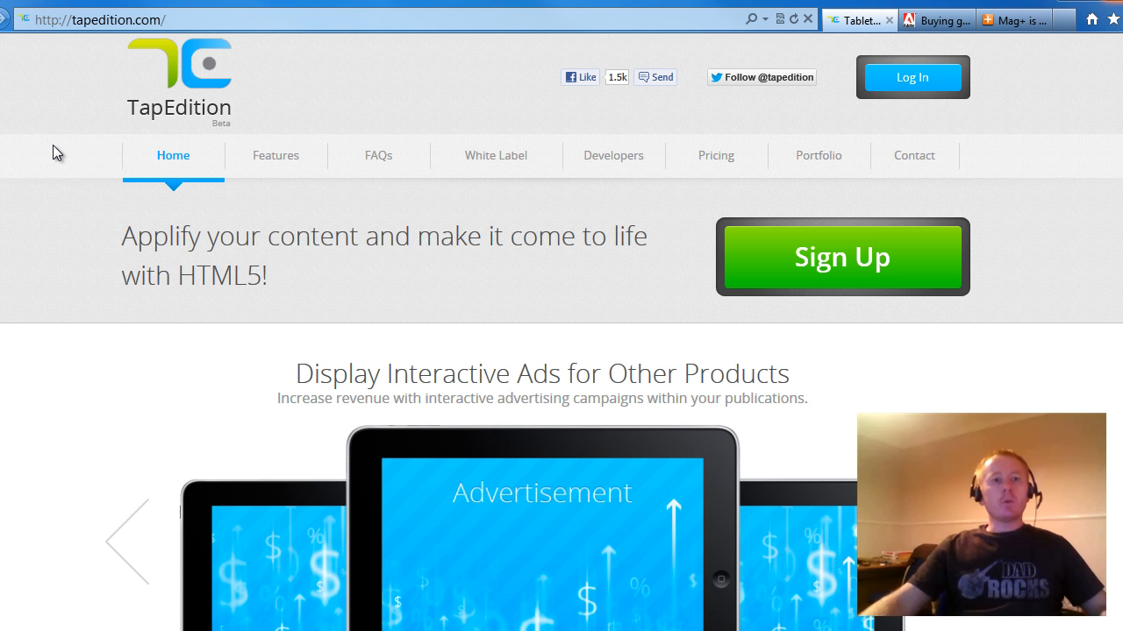
pyautogui.moveTo(761, 256)
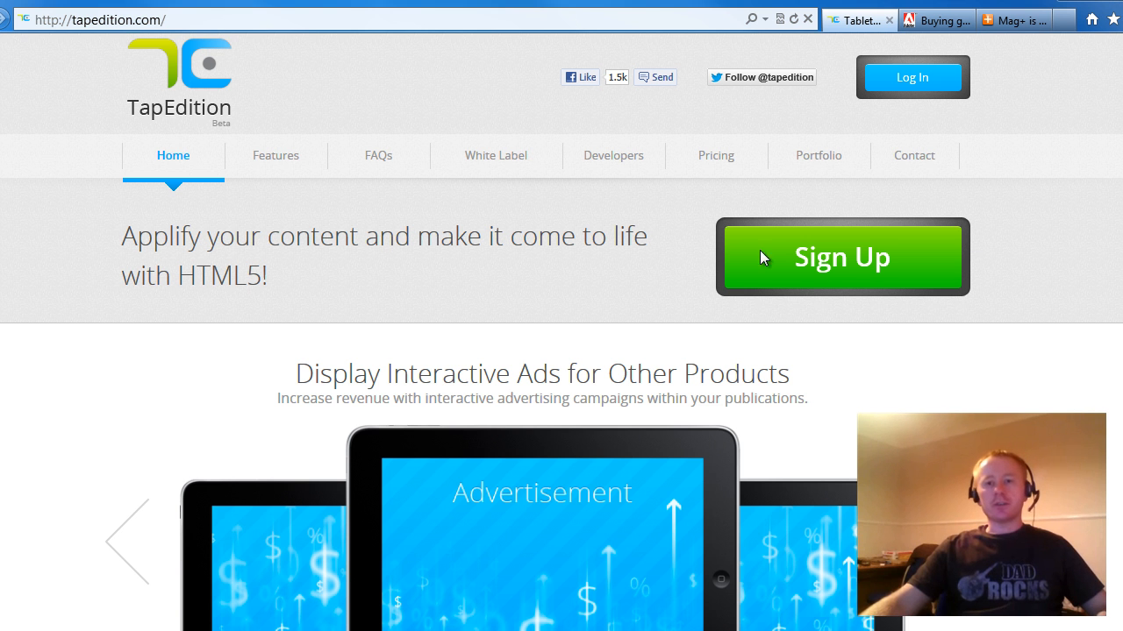
# - Go to TapEdition's Features page and read through the Apple Newsstand and HTML5 publishing overview
pyautogui.scroll(-3)
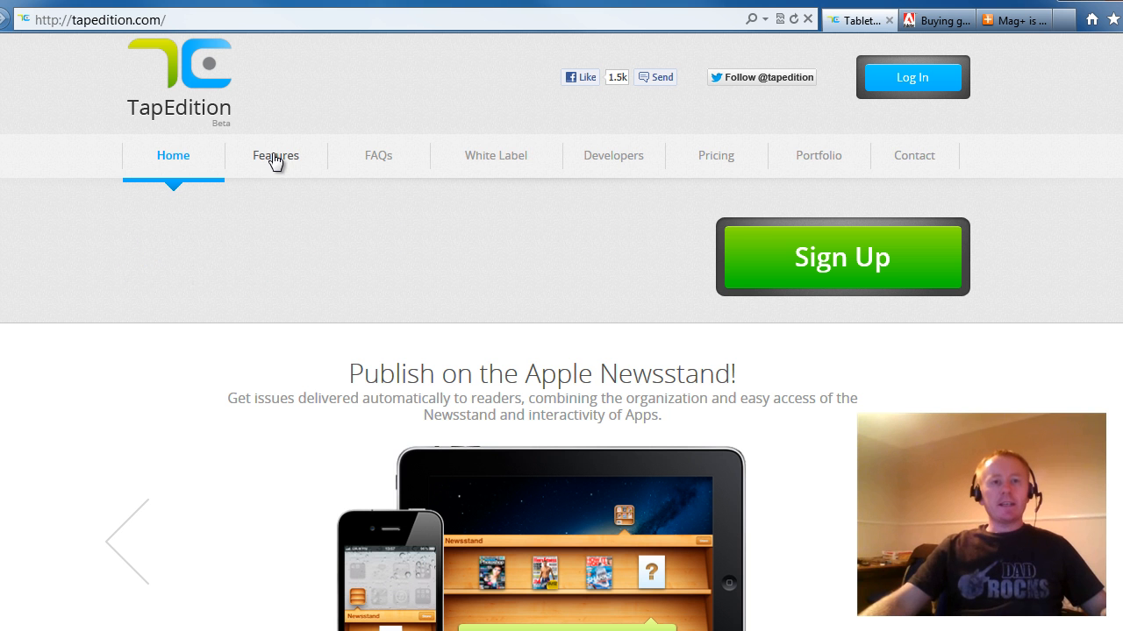
pyautogui.click(275, 154)
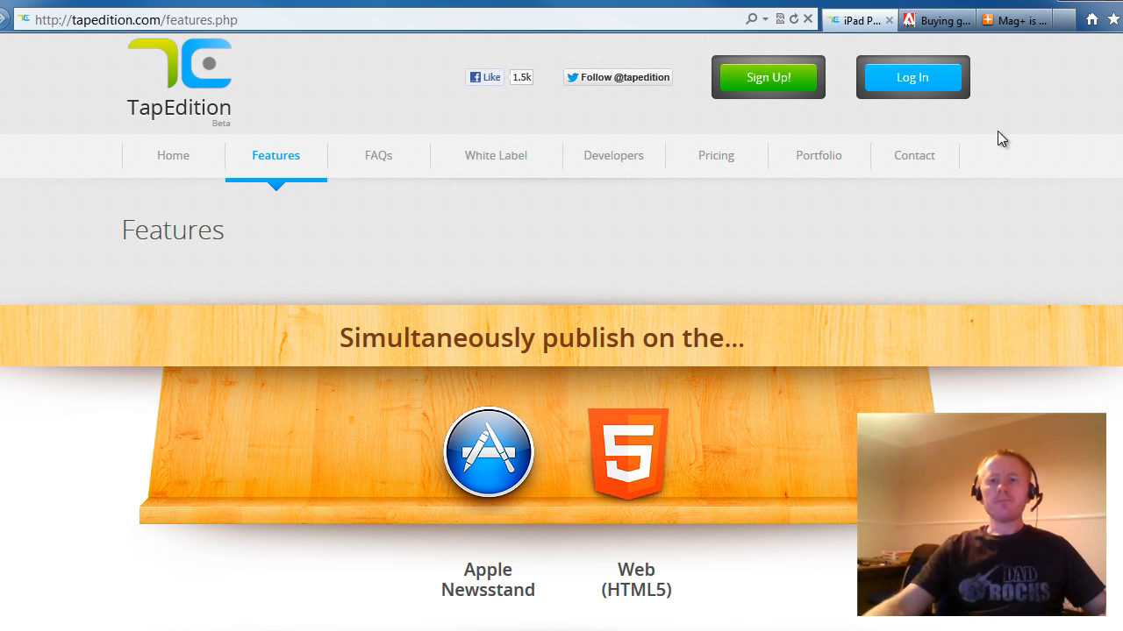
pyautogui.scroll(-3)
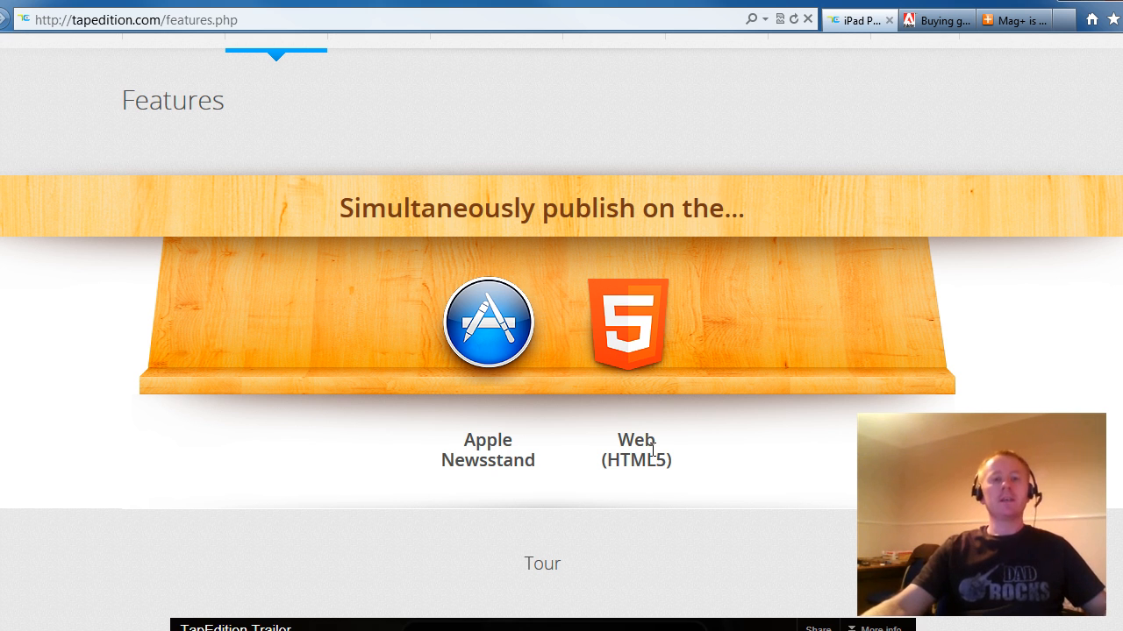
pyautogui.scroll(-3)
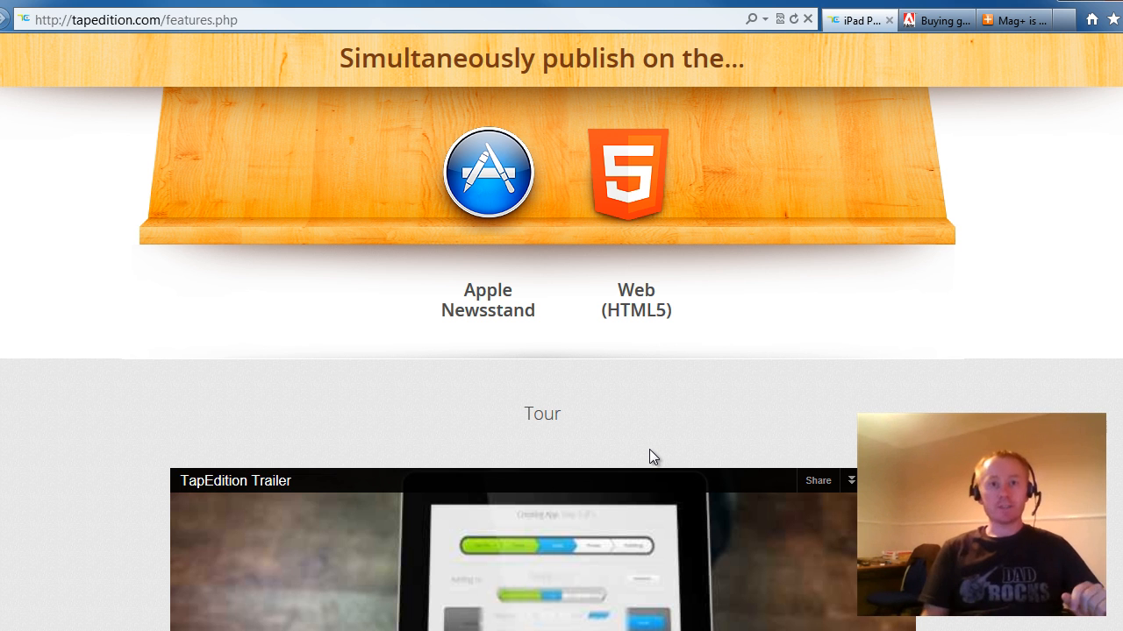
pyautogui.moveTo(992, 267)
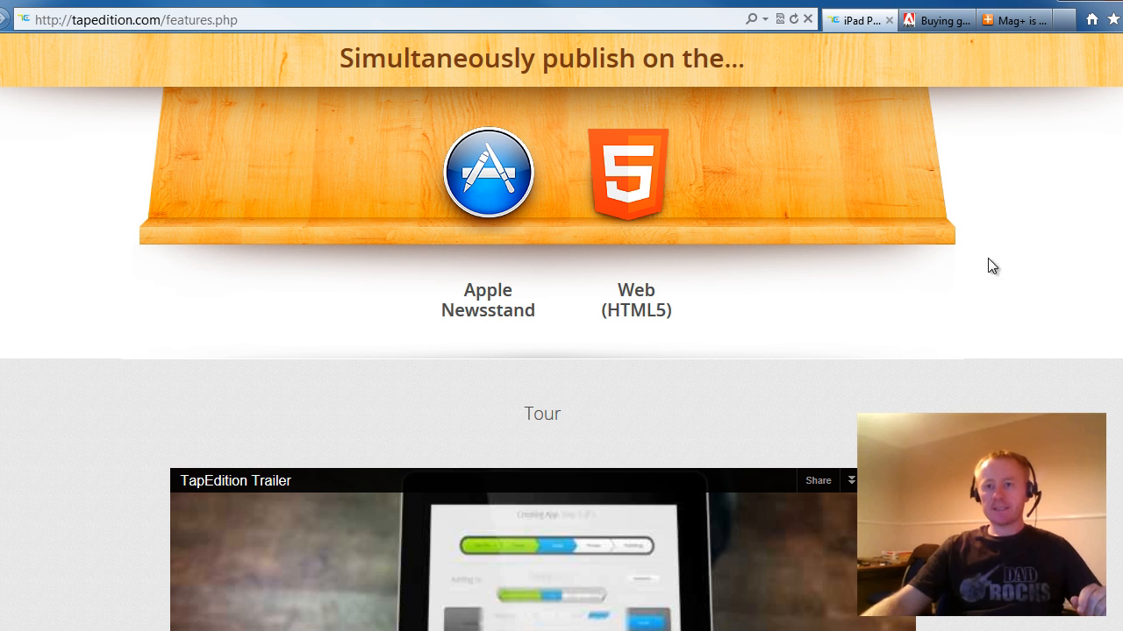
# - Continue down the feature overviews to the TapEdition Trailer video
pyautogui.scroll(-3)
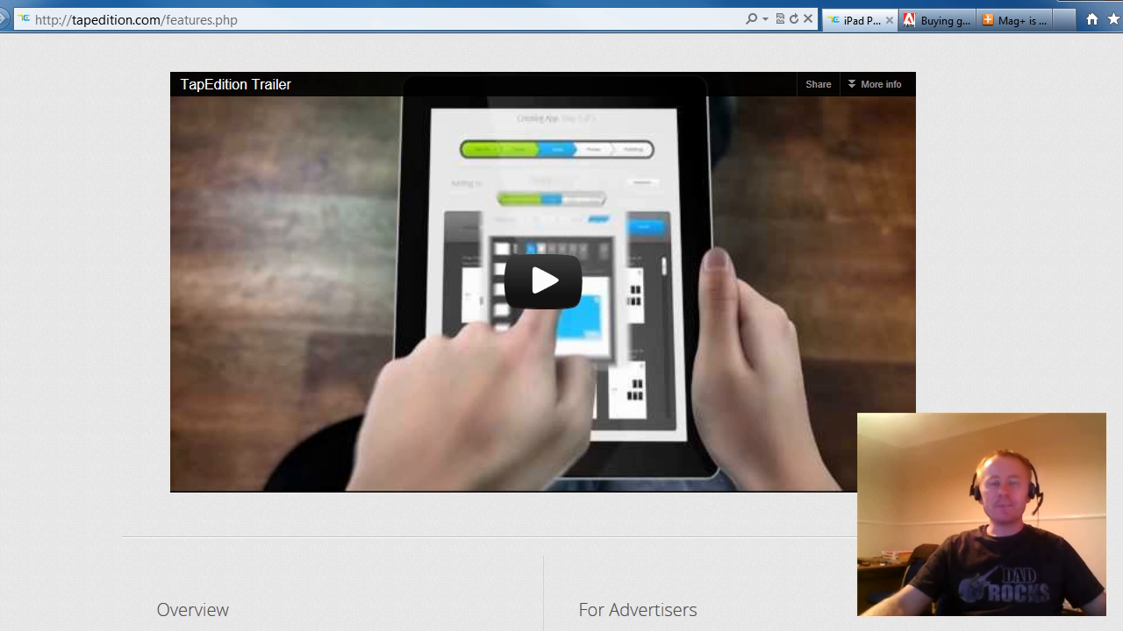
pyautogui.scroll(-3)
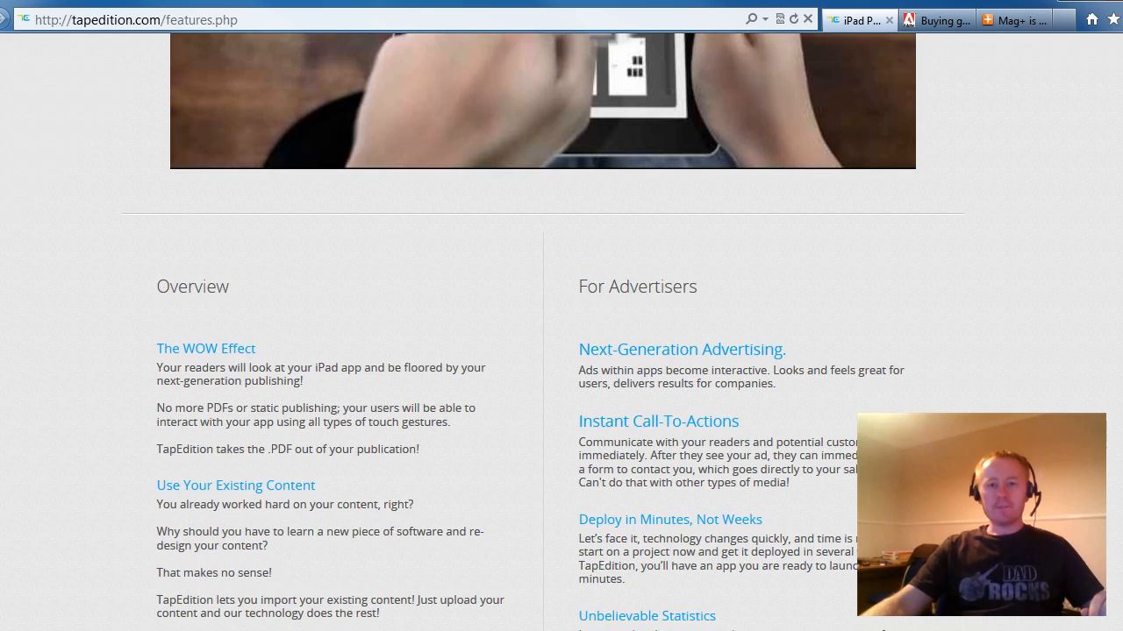
pyautogui.scroll(3)
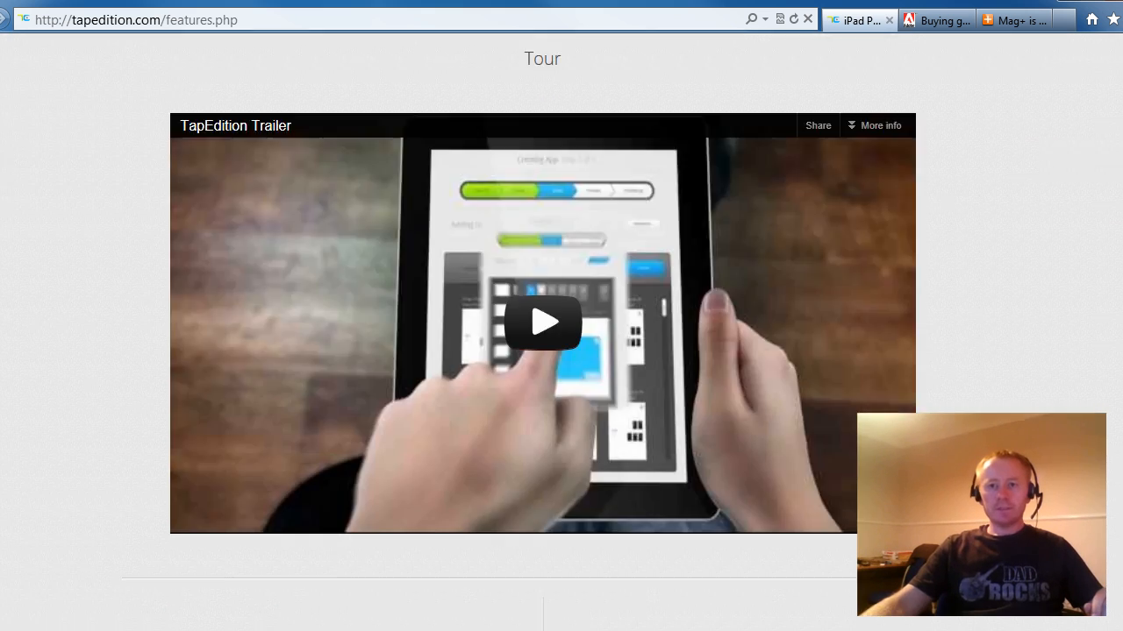
pyautogui.scroll(-3)
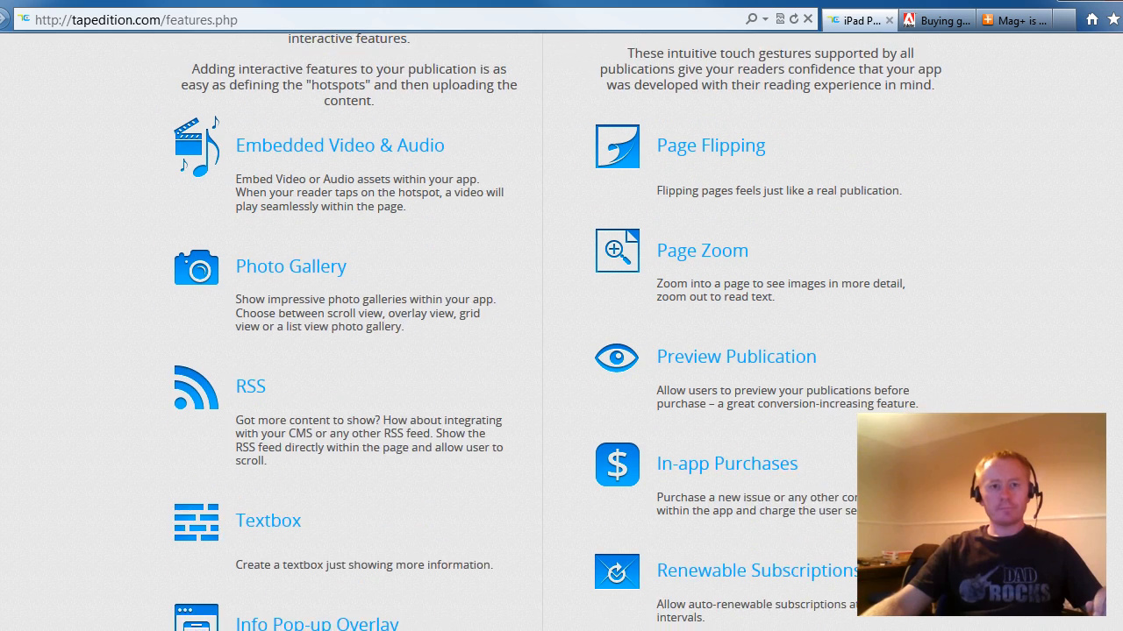
pyautogui.scroll(-3)
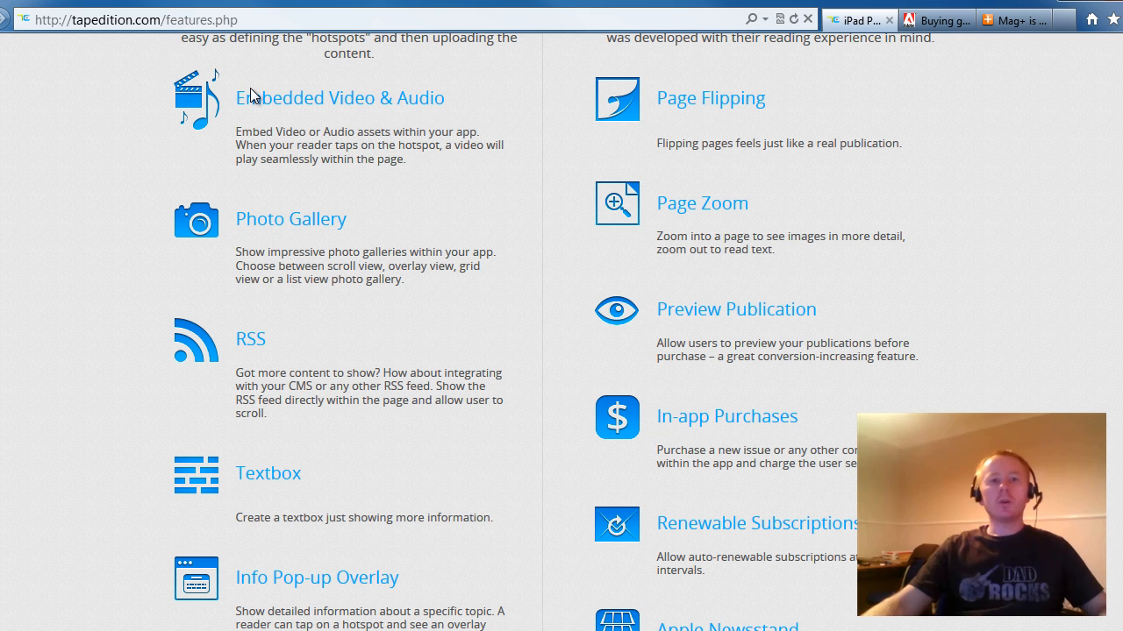
pyautogui.moveTo(316, 218)
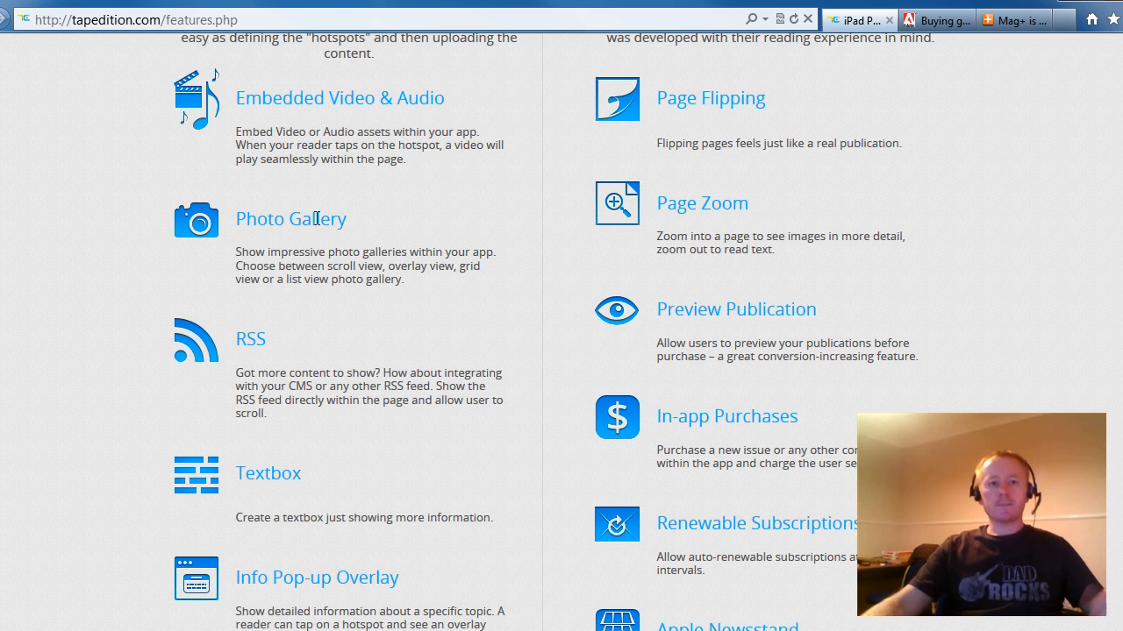
pyautogui.moveTo(331, 572)
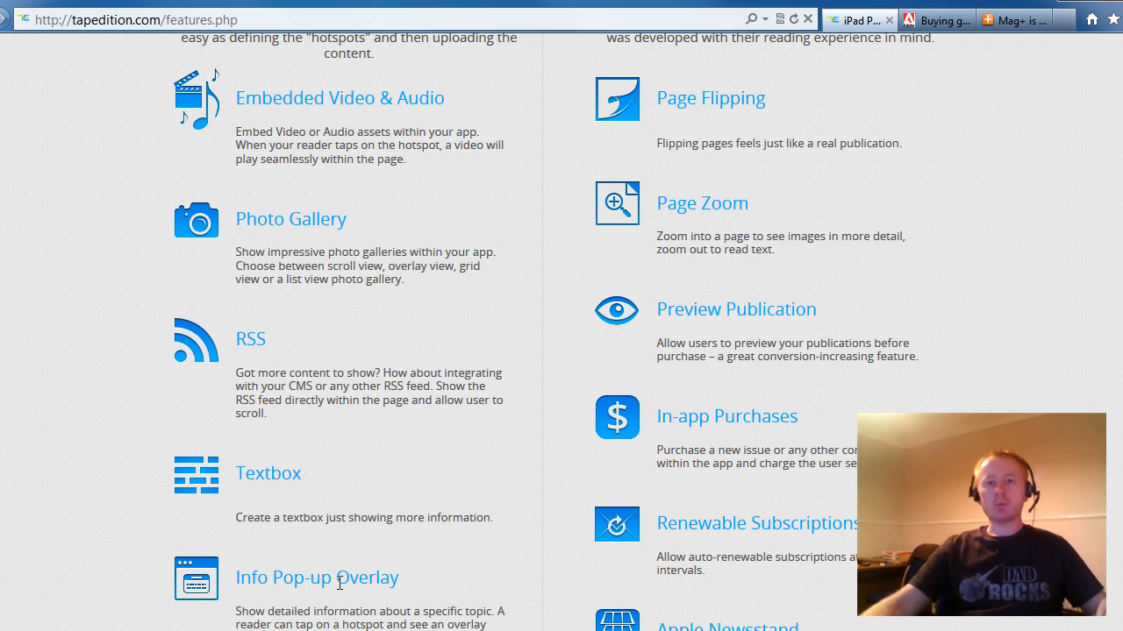
pyautogui.moveTo(735, 230)
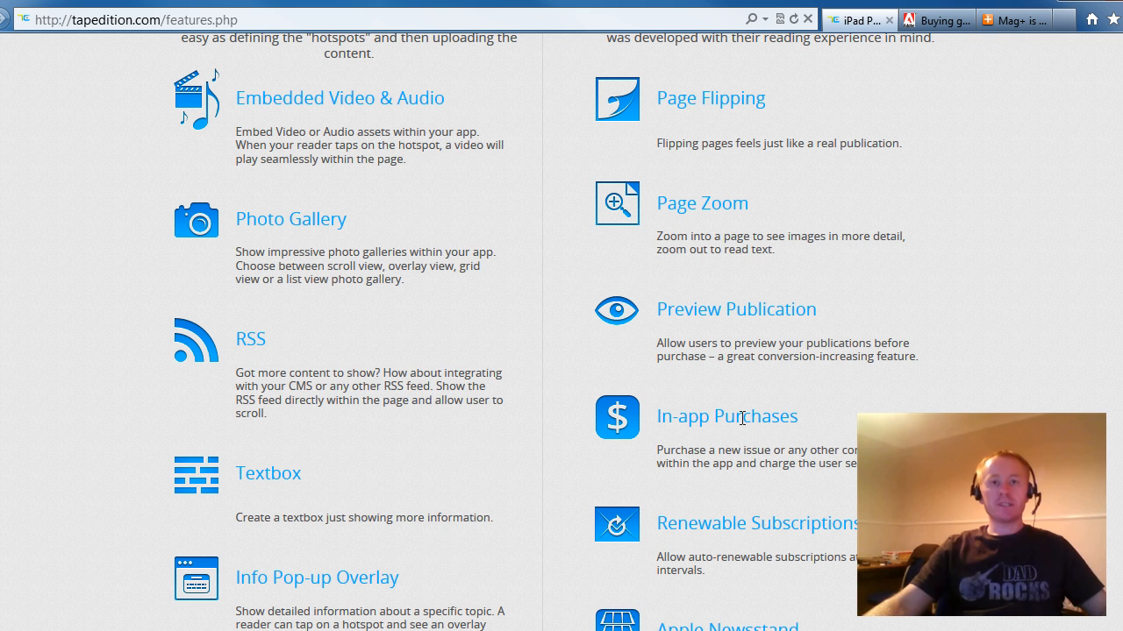
pyautogui.scroll(-3)
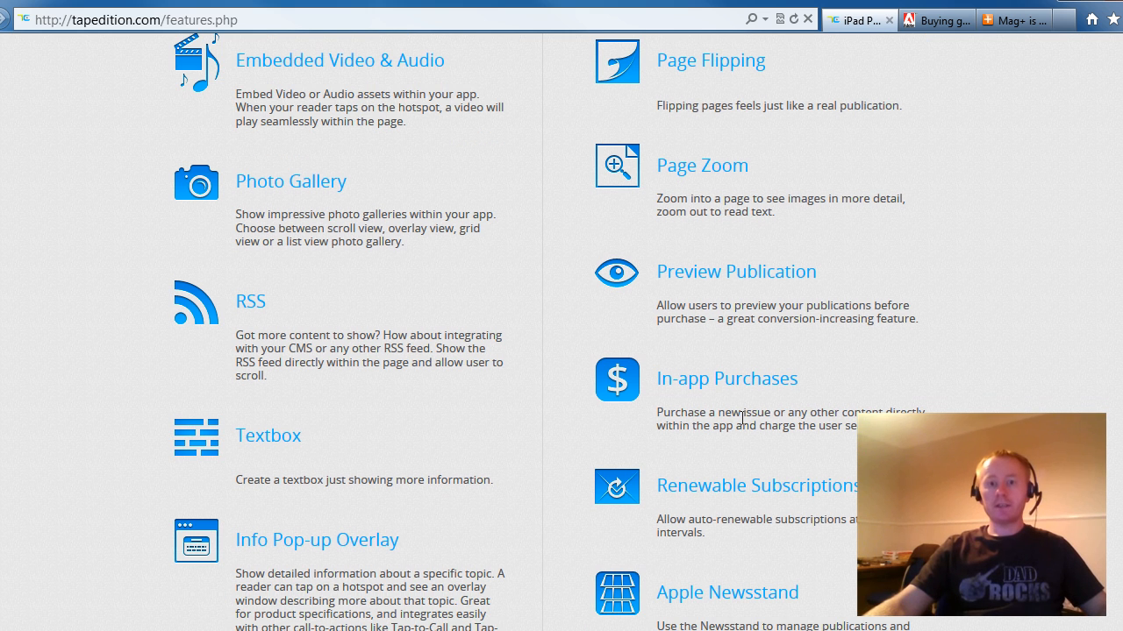
pyautogui.scroll(-3)
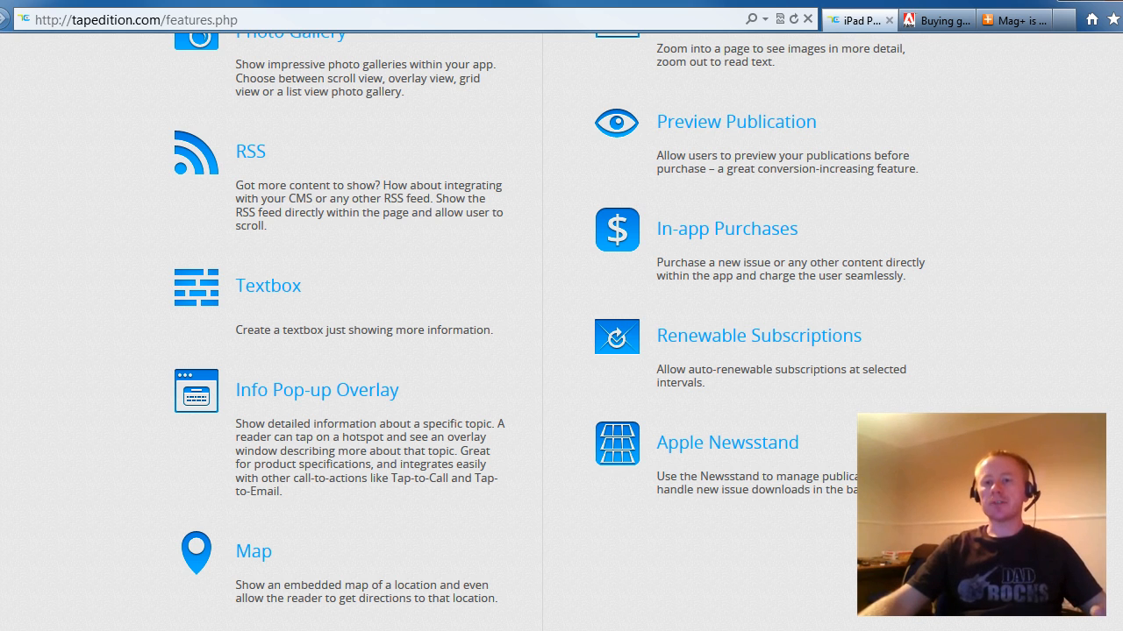
pyautogui.scroll(3)
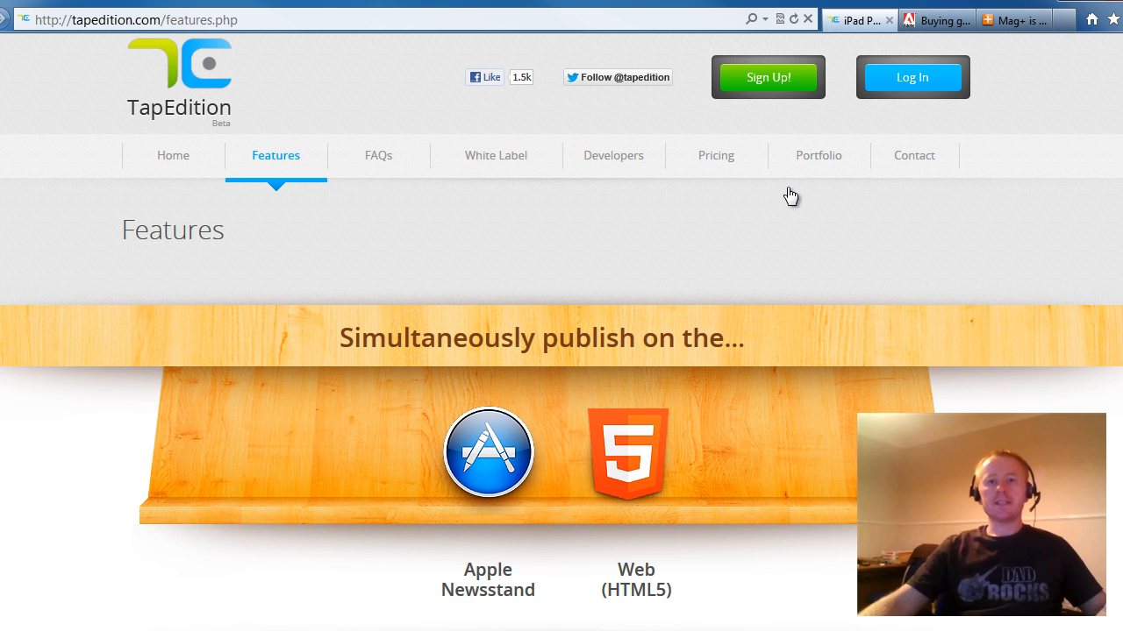
# - Show TapEdition's Basic Package cards: monthly $3,000, quarterly $1,000, weekly $5,000 per platform
pyautogui.click(716, 154)
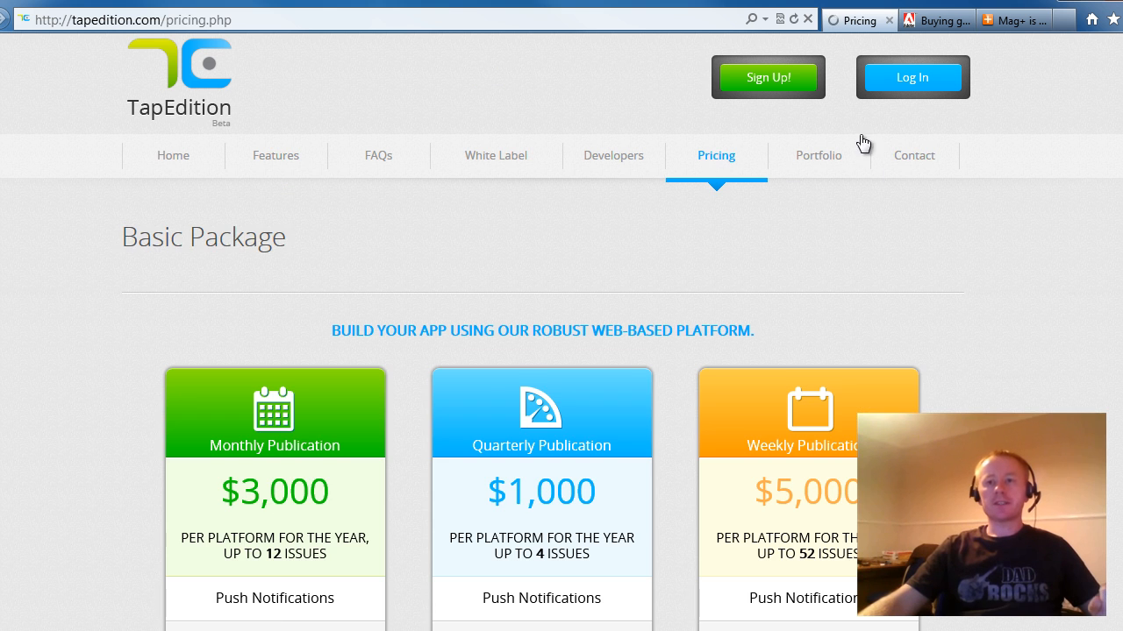
pyautogui.scroll(-3)
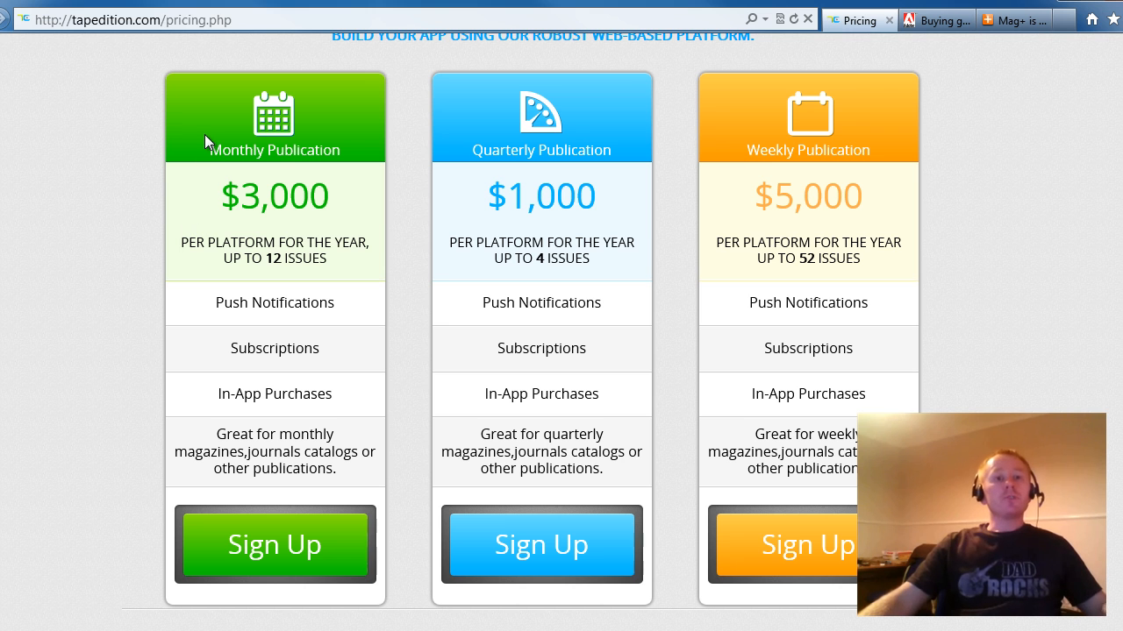
pyautogui.moveTo(267, 217)
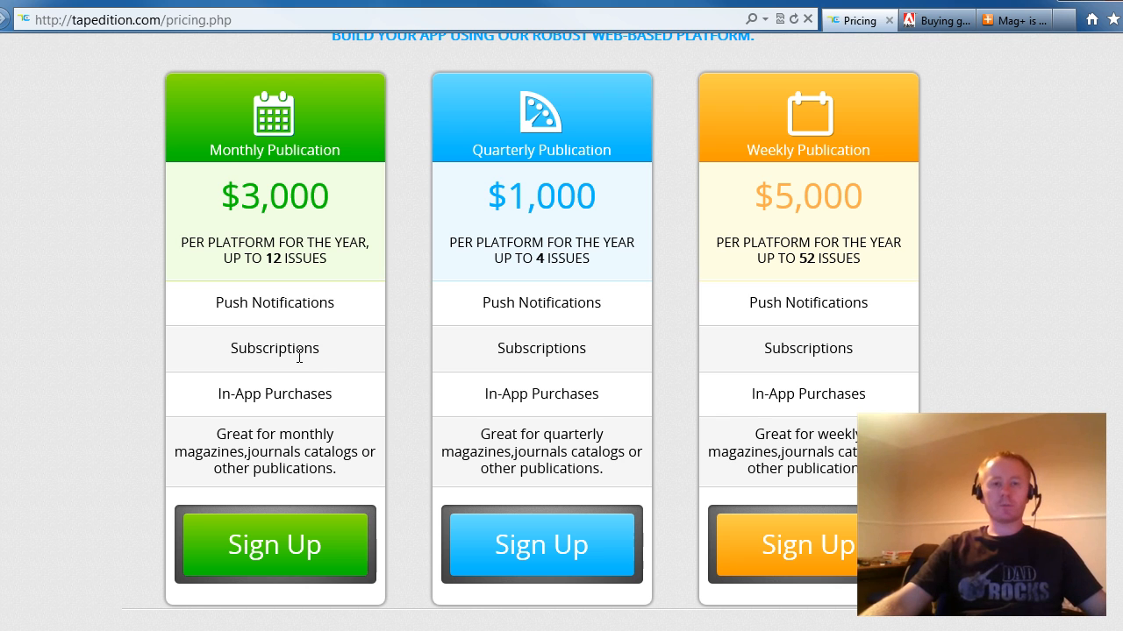
pyautogui.moveTo(519, 321)
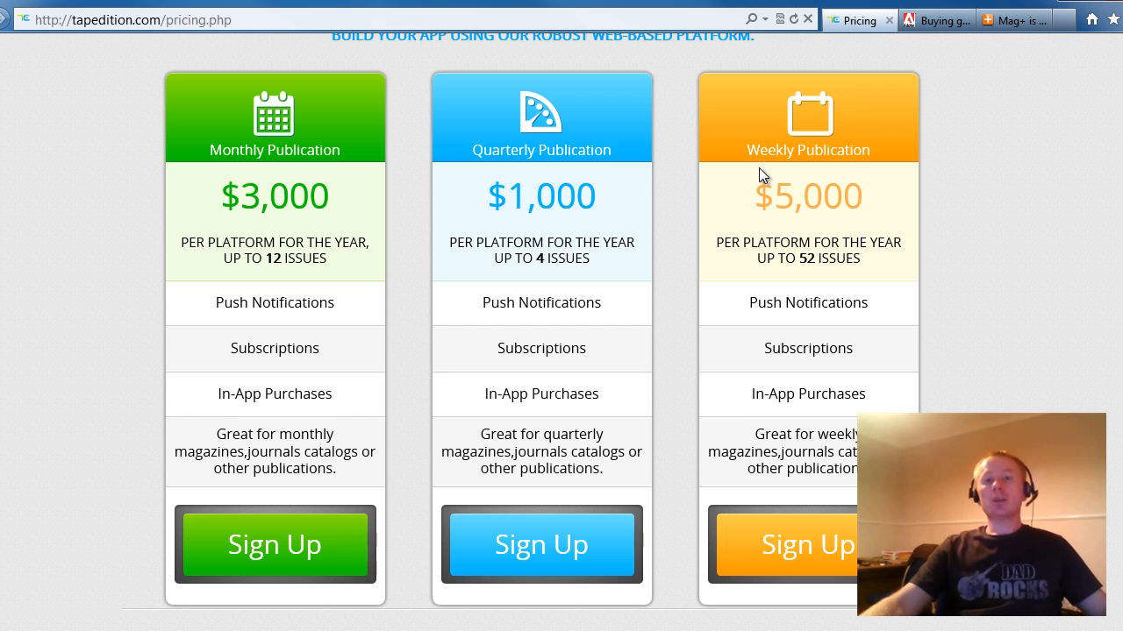
pyautogui.moveTo(706, 219)
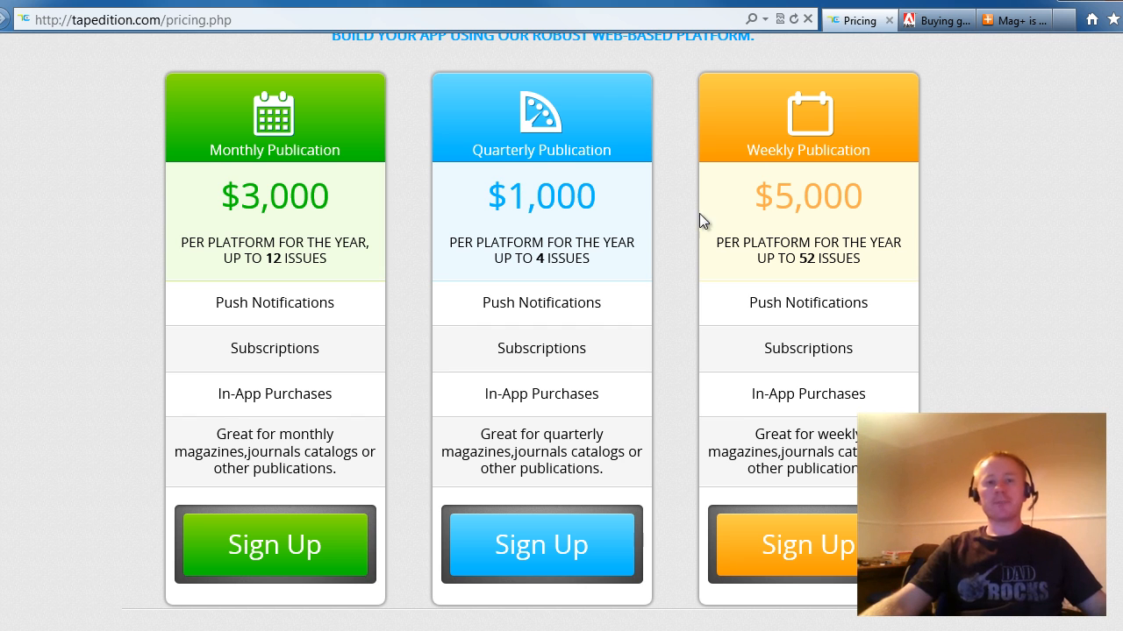
pyautogui.moveTo(453, 314)
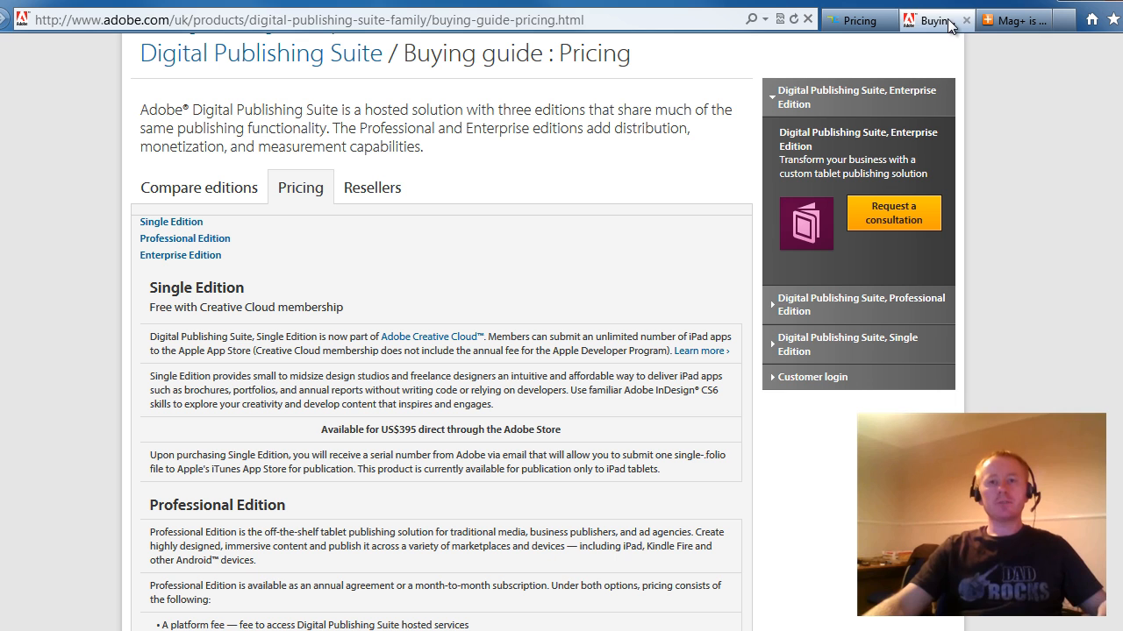
pyautogui.moveTo(1020, 91)
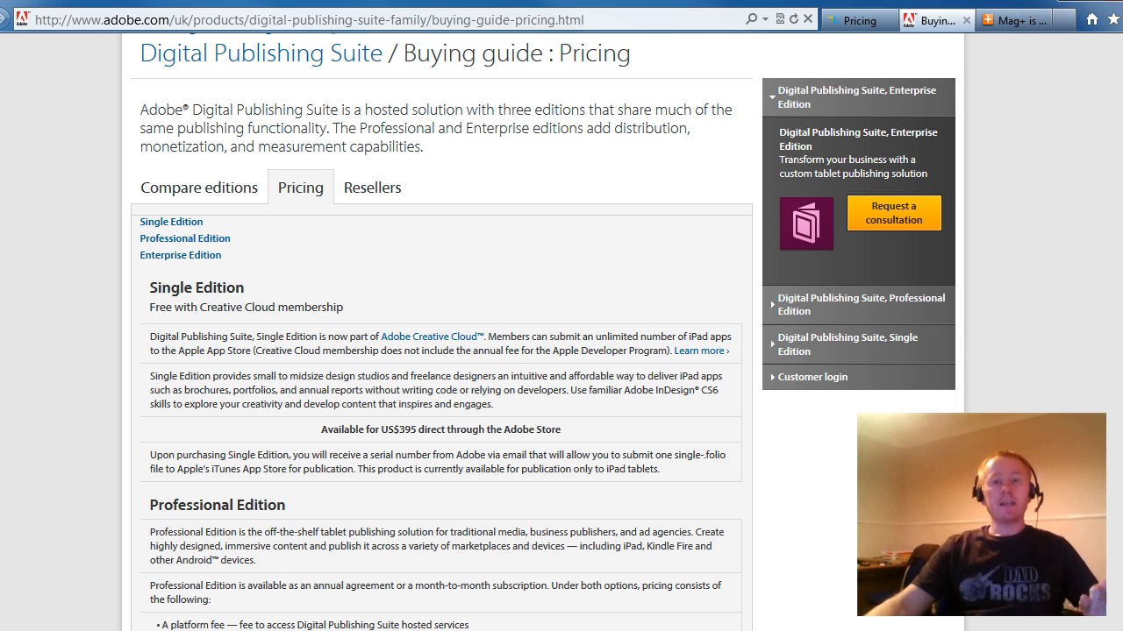
pyautogui.moveTo(962, 210)
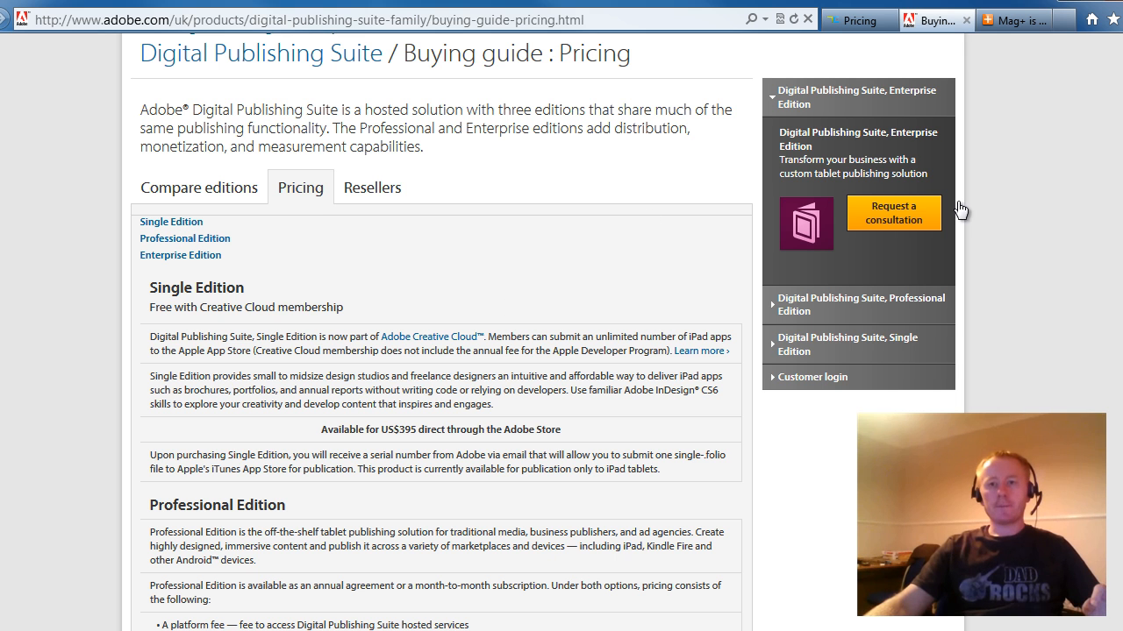
# - Reach the DPS Professional Edition fees and highlight the US$5,940 annual platform fee
pyautogui.scroll(-3)
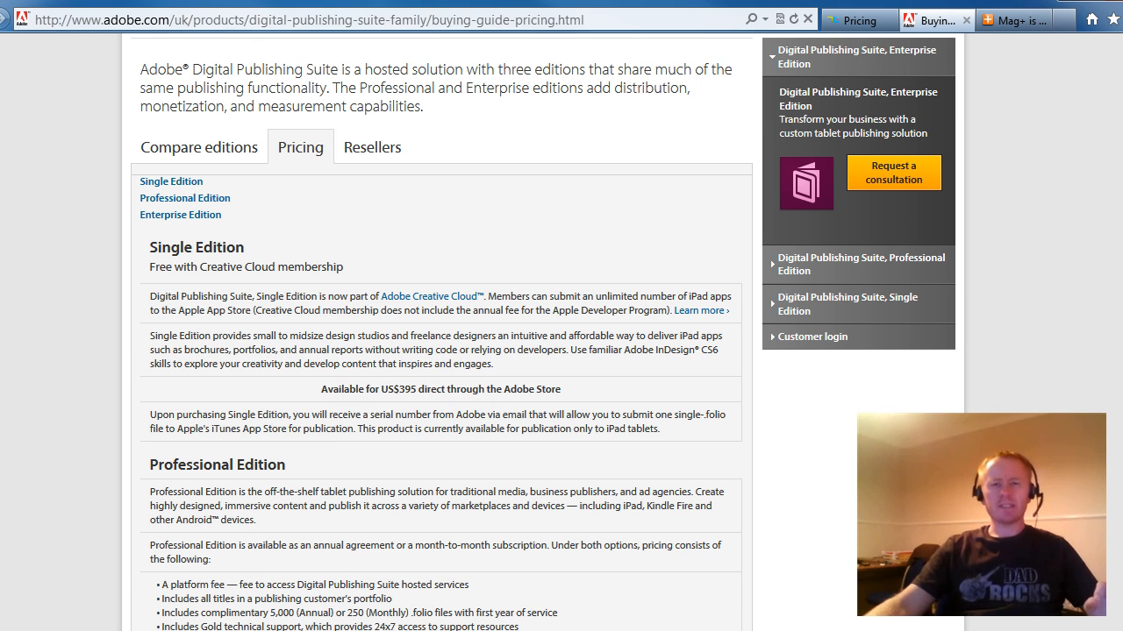
pyautogui.scroll(-3)
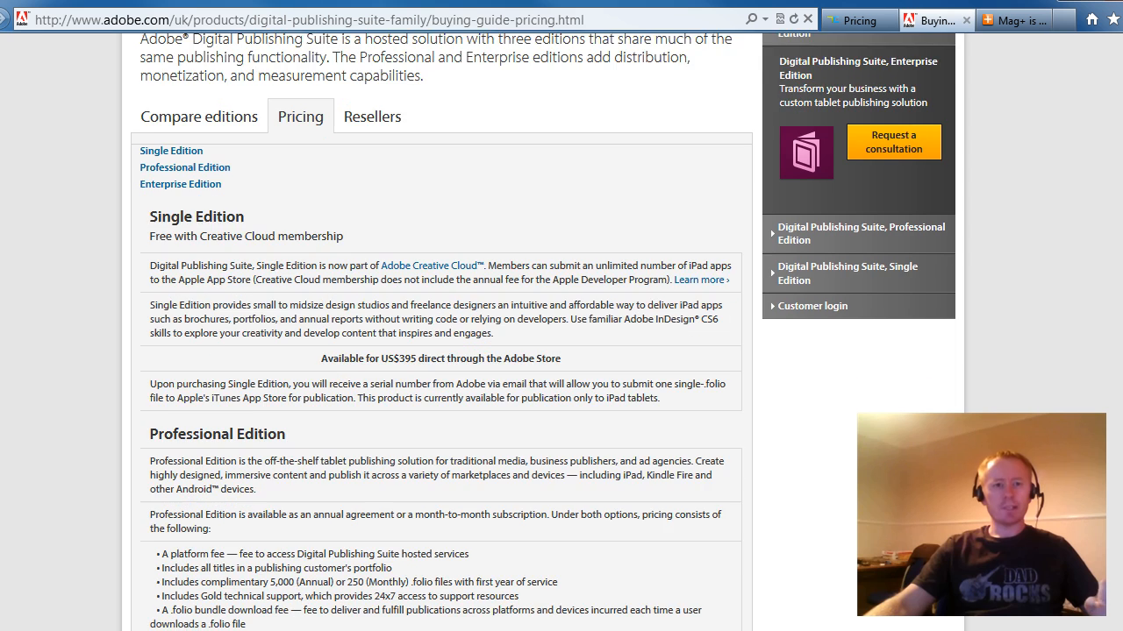
pyautogui.scroll(-3)
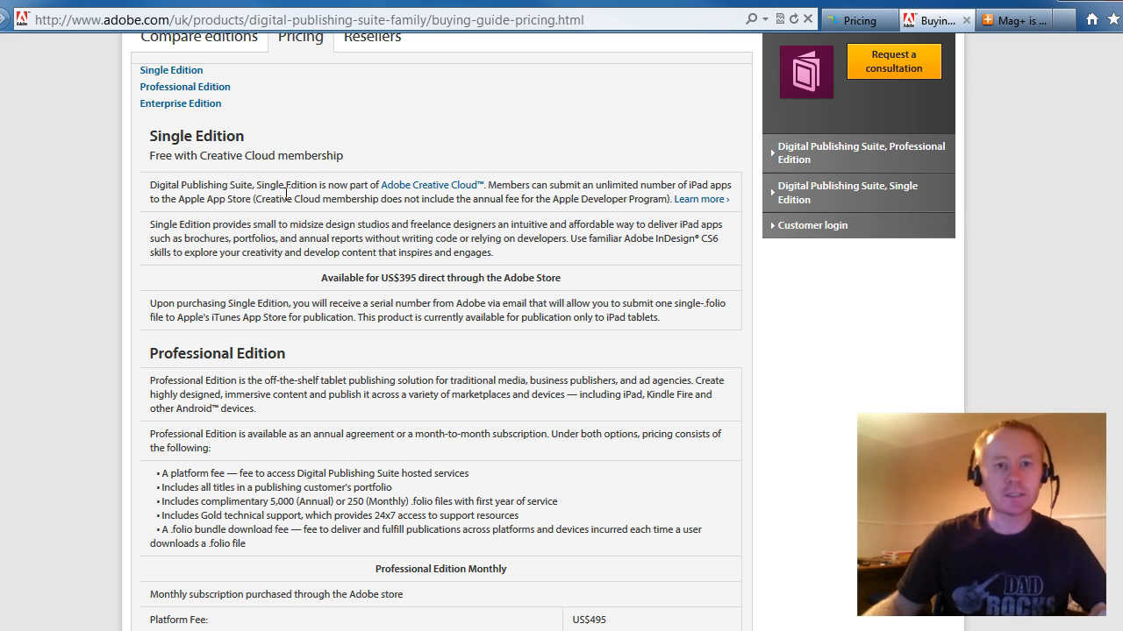
pyautogui.moveTo(403, 190)
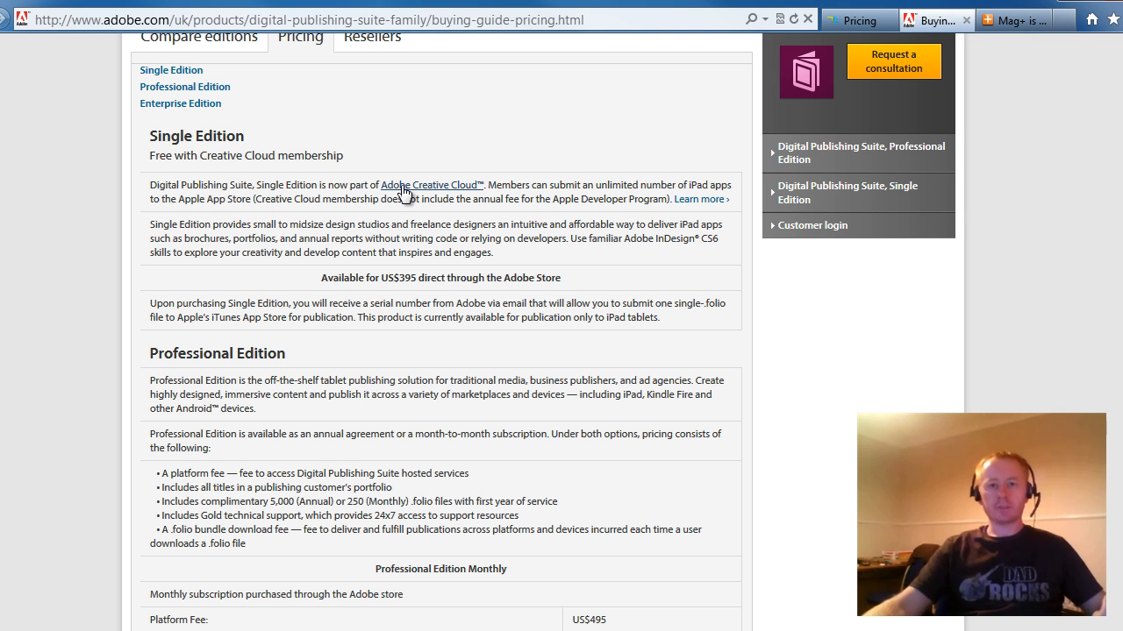
pyautogui.moveTo(390, 244)
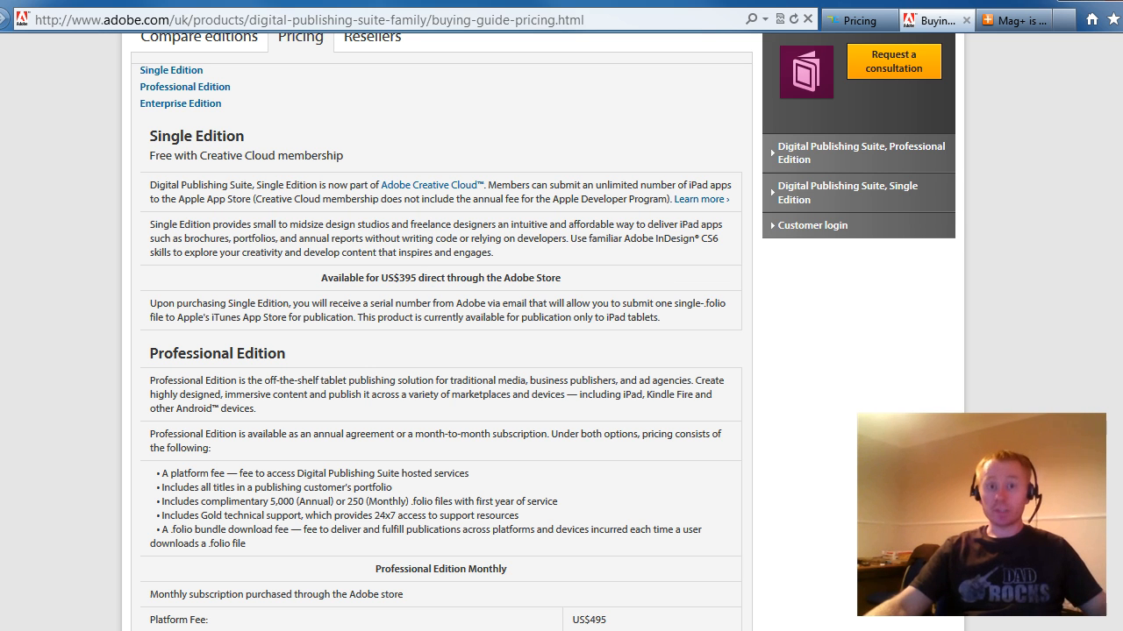
pyautogui.scroll(-3)
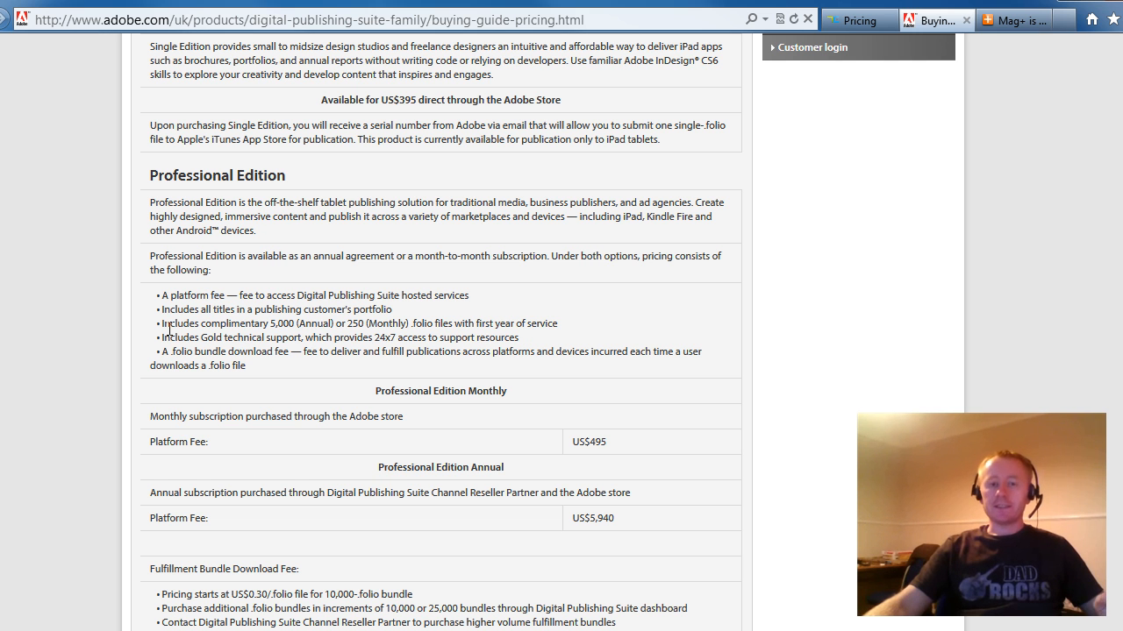
pyautogui.moveTo(193, 383)
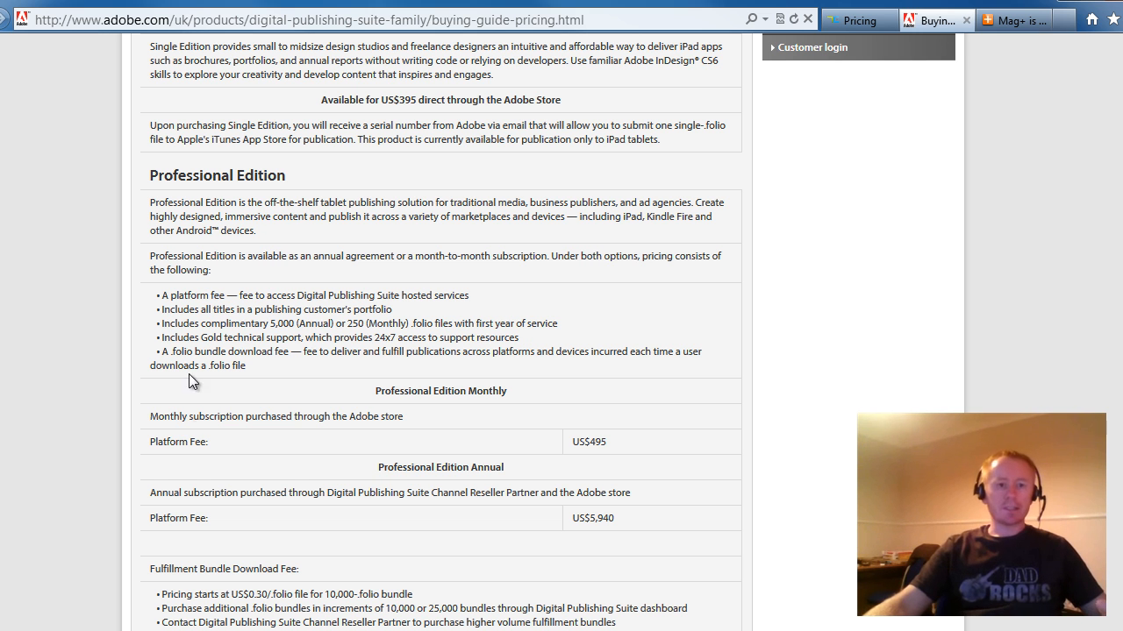
pyautogui.moveTo(218, 442)
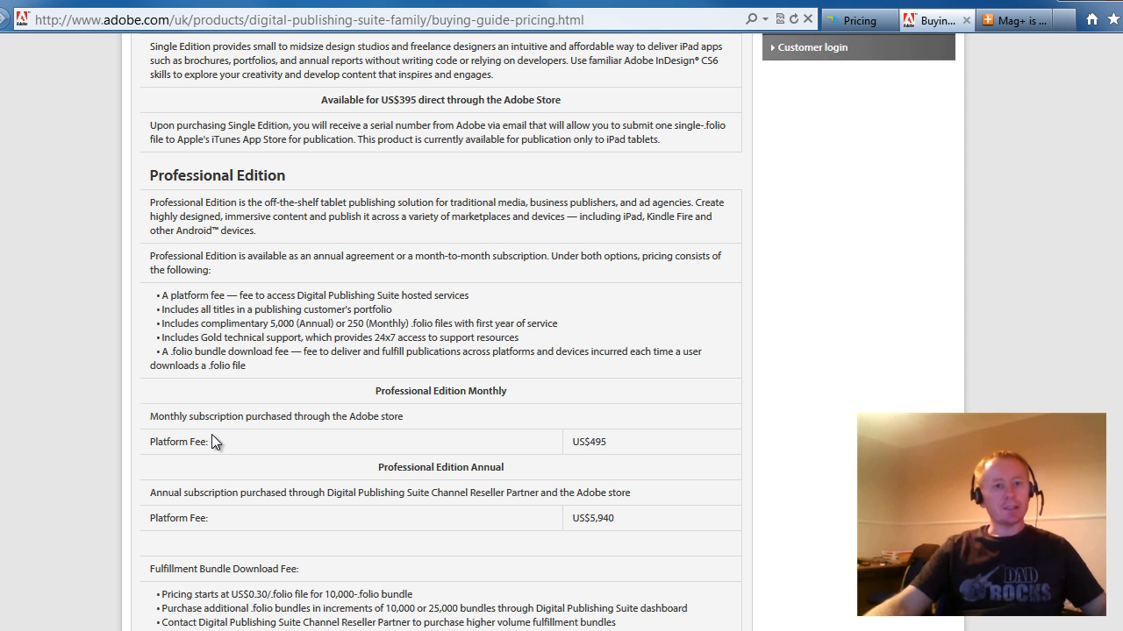
pyautogui.moveTo(196, 439)
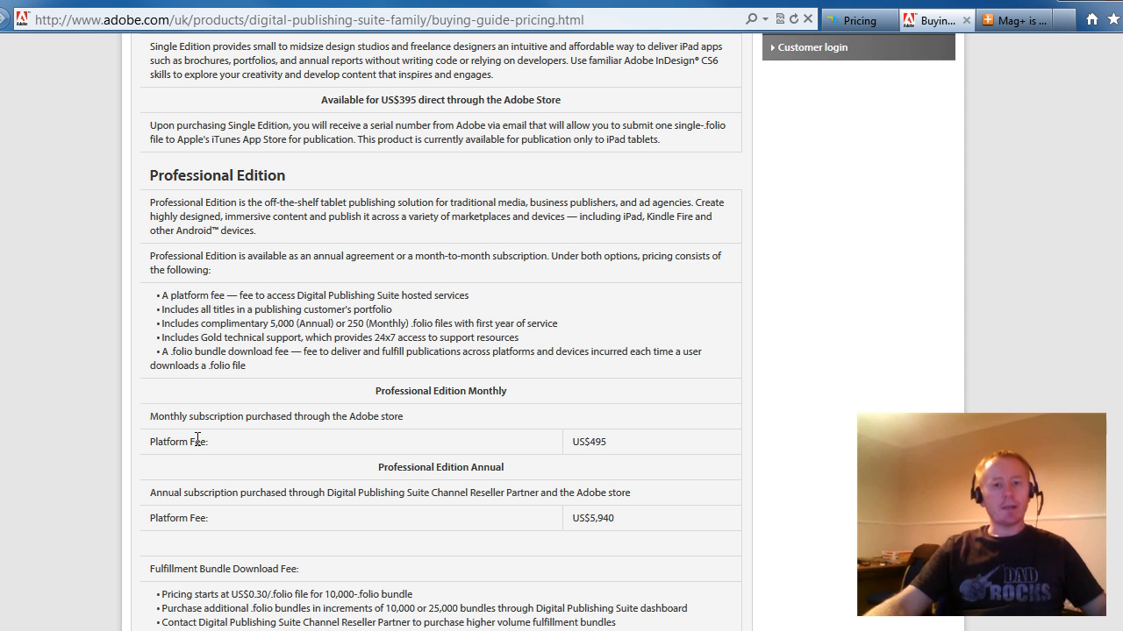
pyautogui.moveTo(341, 442)
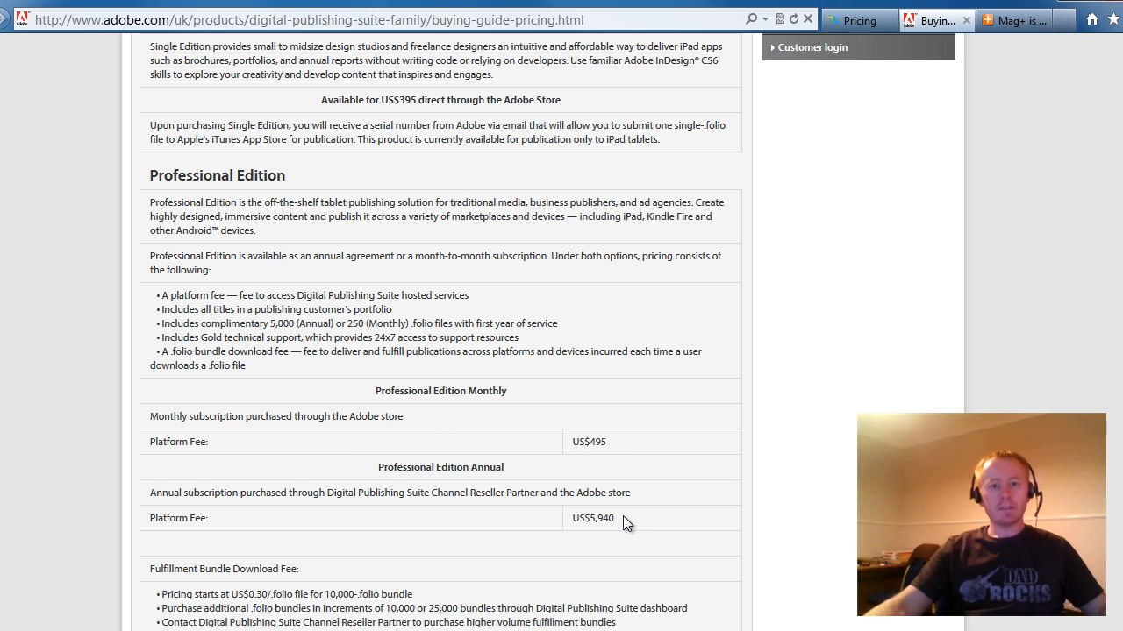
pyautogui.doubleClick(593, 517)
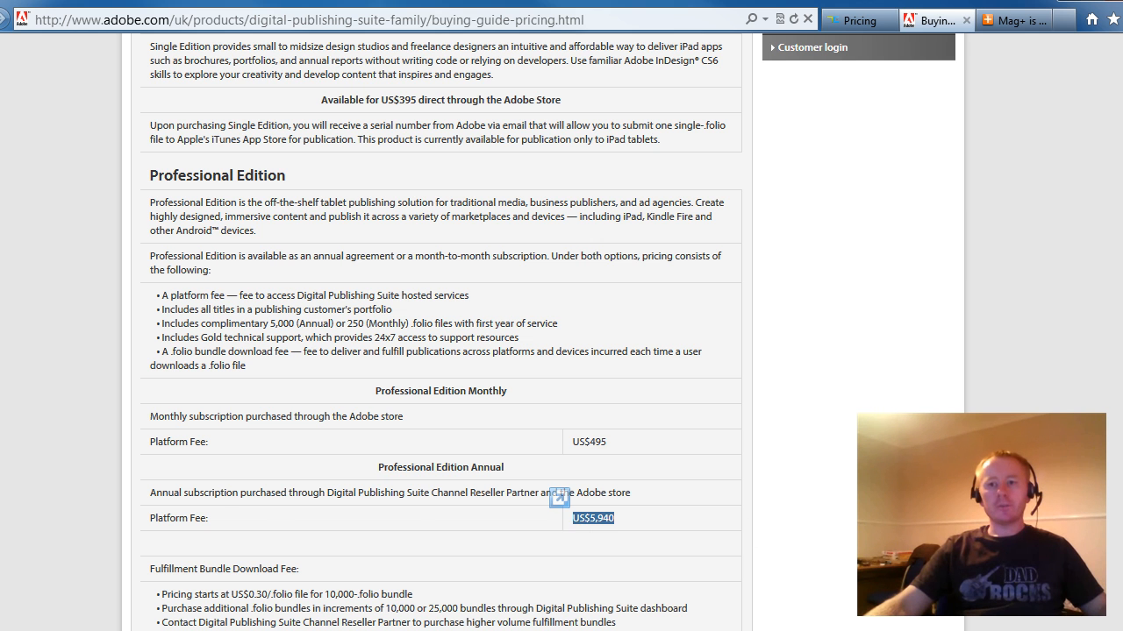
# - Highlight the per-folio bundle download starting price and Enterprise Edition line, then move to the Mag+ site
pyautogui.scroll(-3)
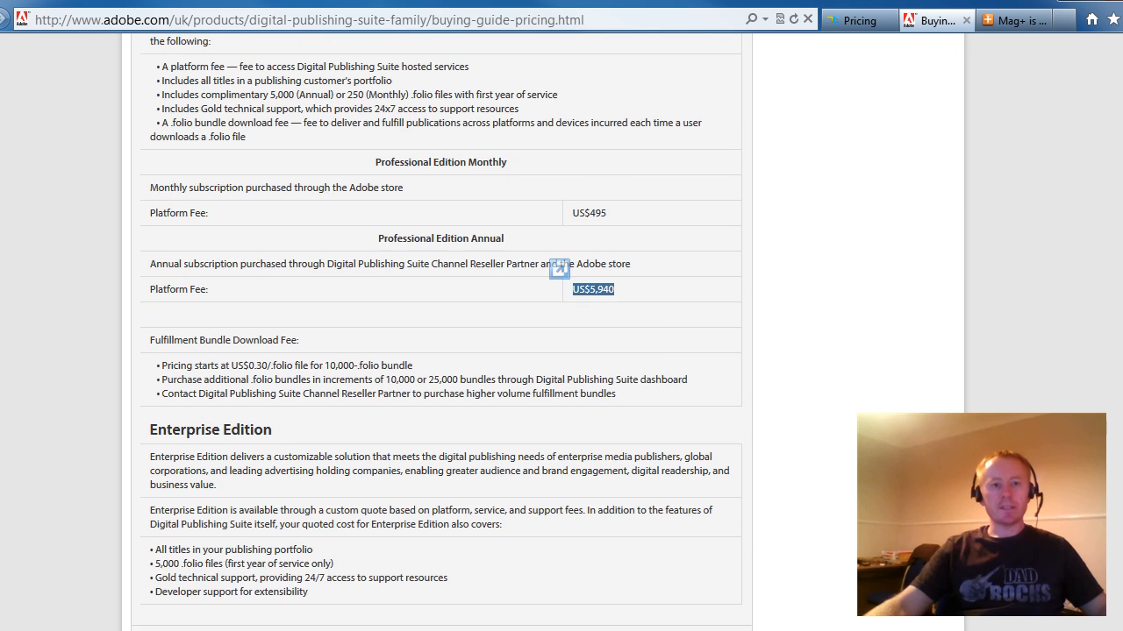
pyautogui.scroll(-3)
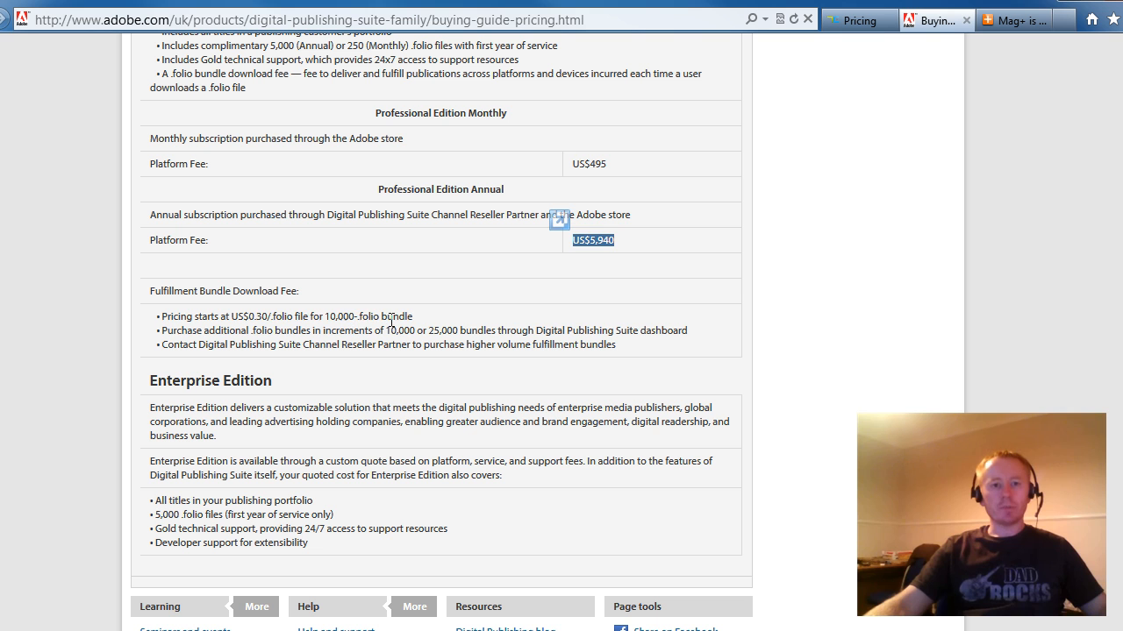
pyautogui.doubleClick(179, 330)
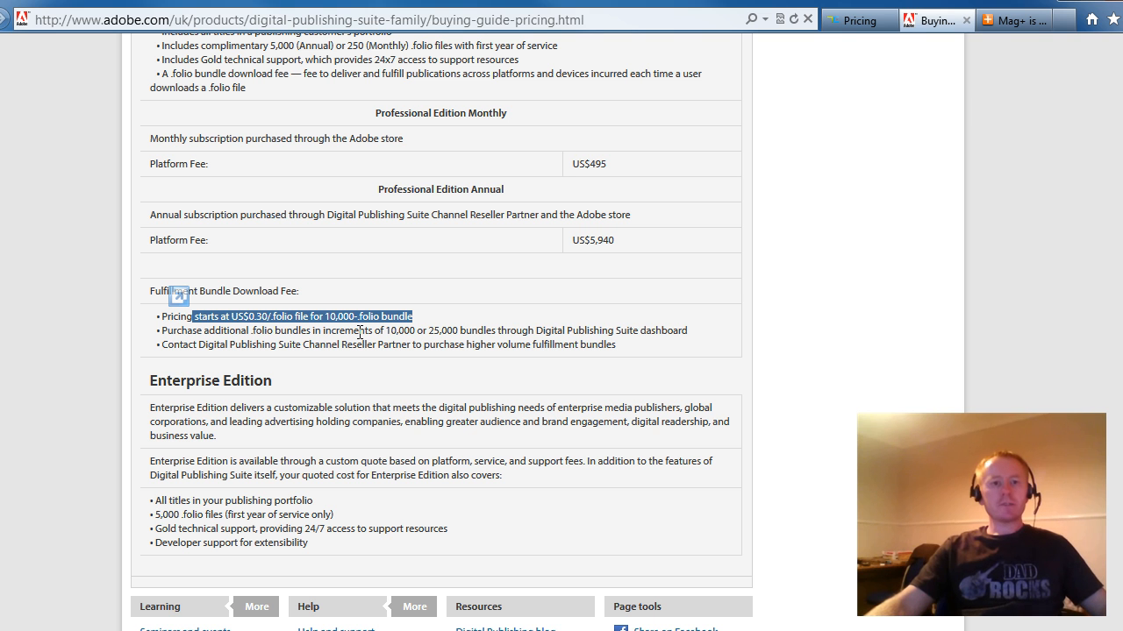
pyautogui.moveTo(395, 344)
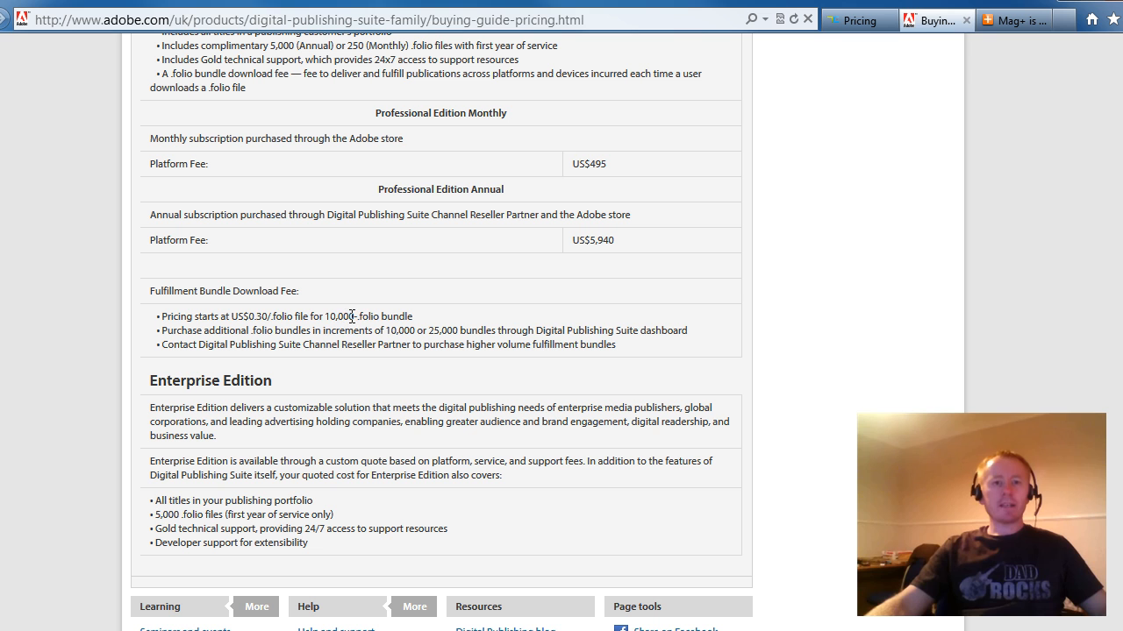
pyautogui.doubleClick(340, 316)
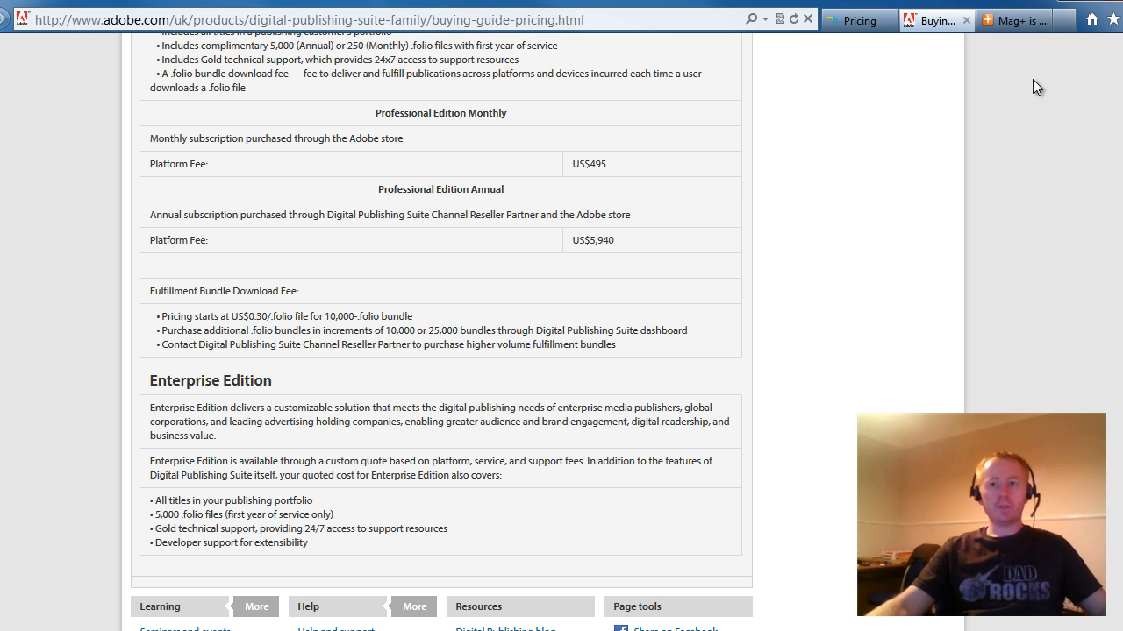
pyautogui.click(1014, 20)
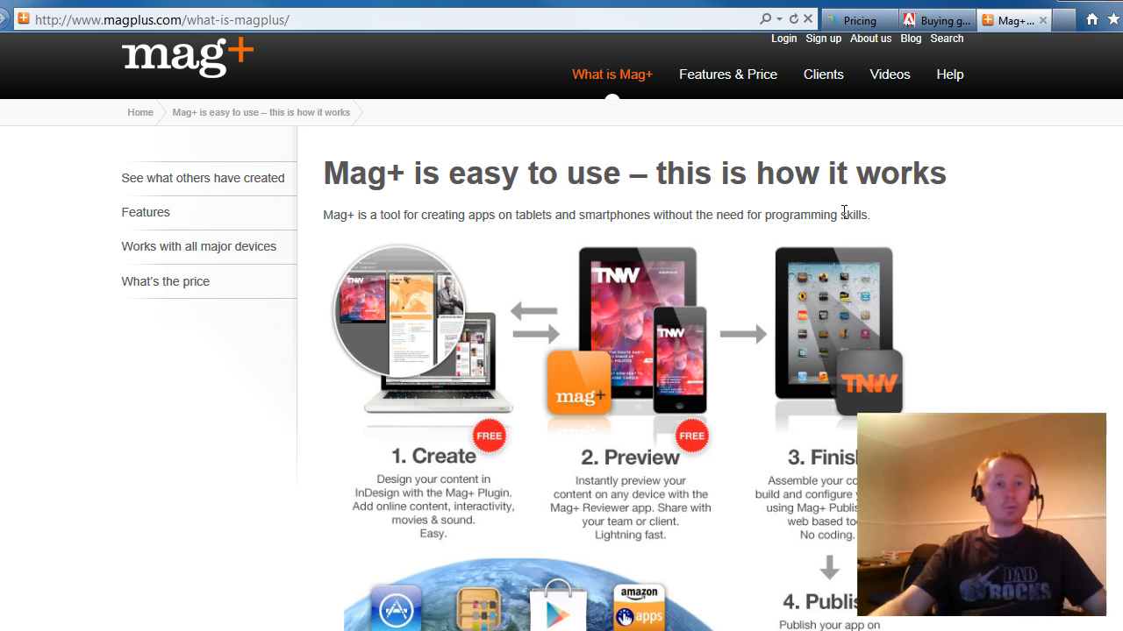
pyautogui.moveTo(1098, 173)
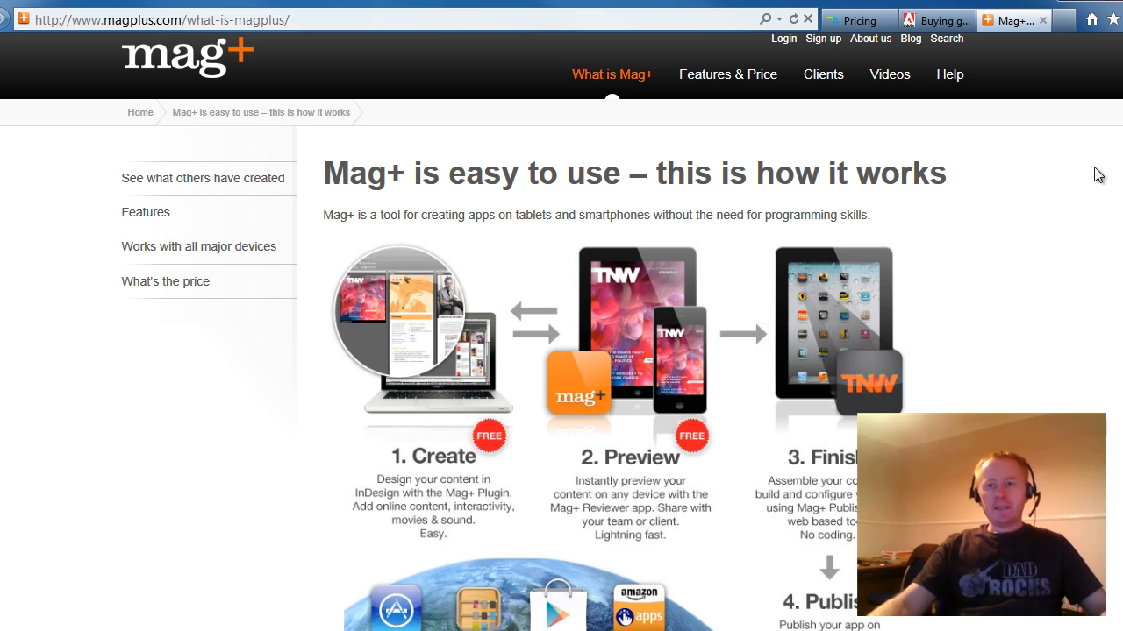
pyautogui.scroll(-3)
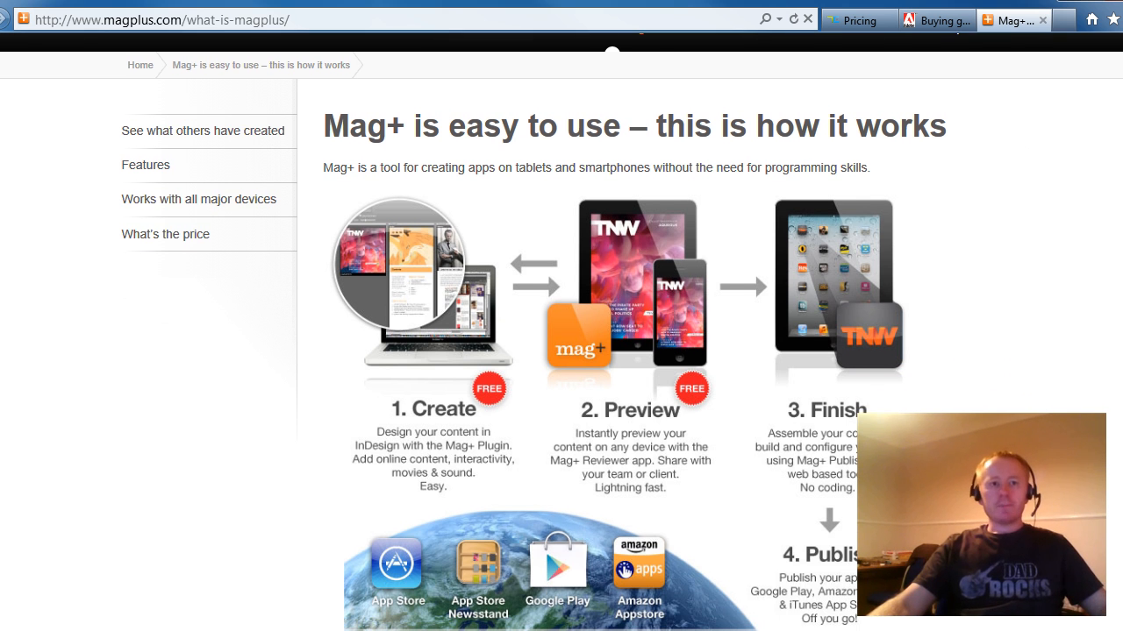
pyautogui.scroll(-3)
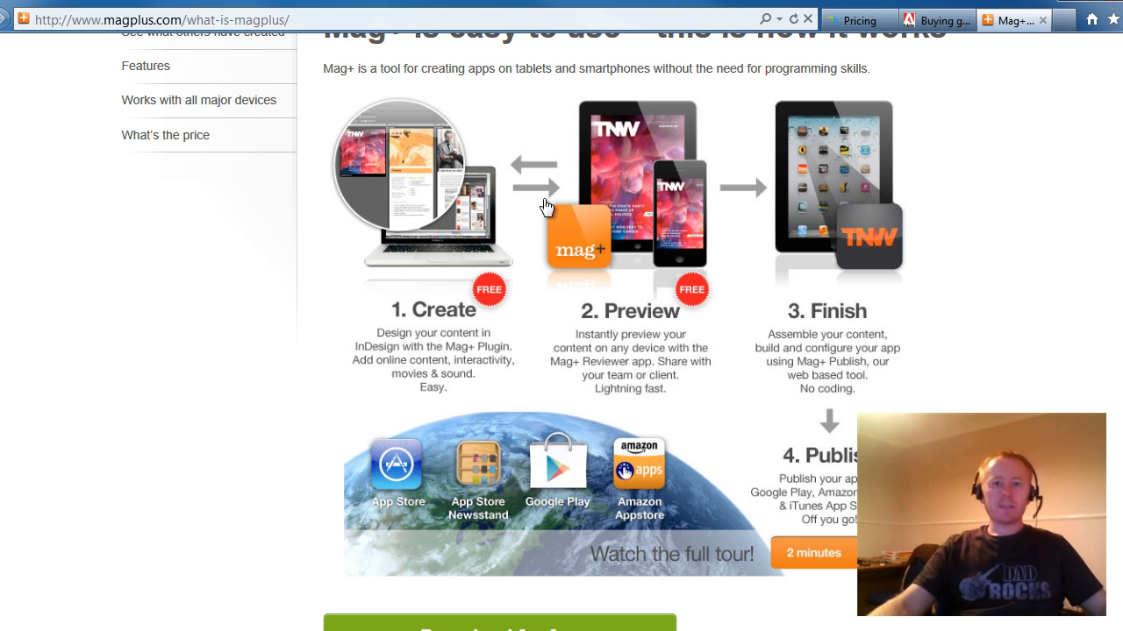
pyautogui.moveTo(822, 204)
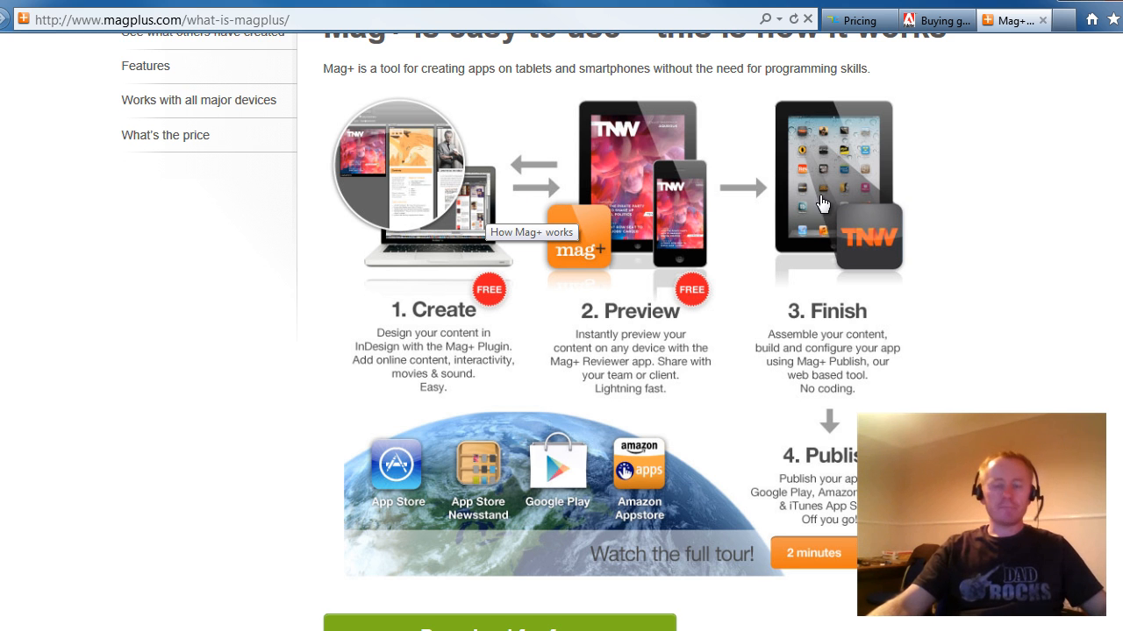
pyautogui.moveTo(1052, 332)
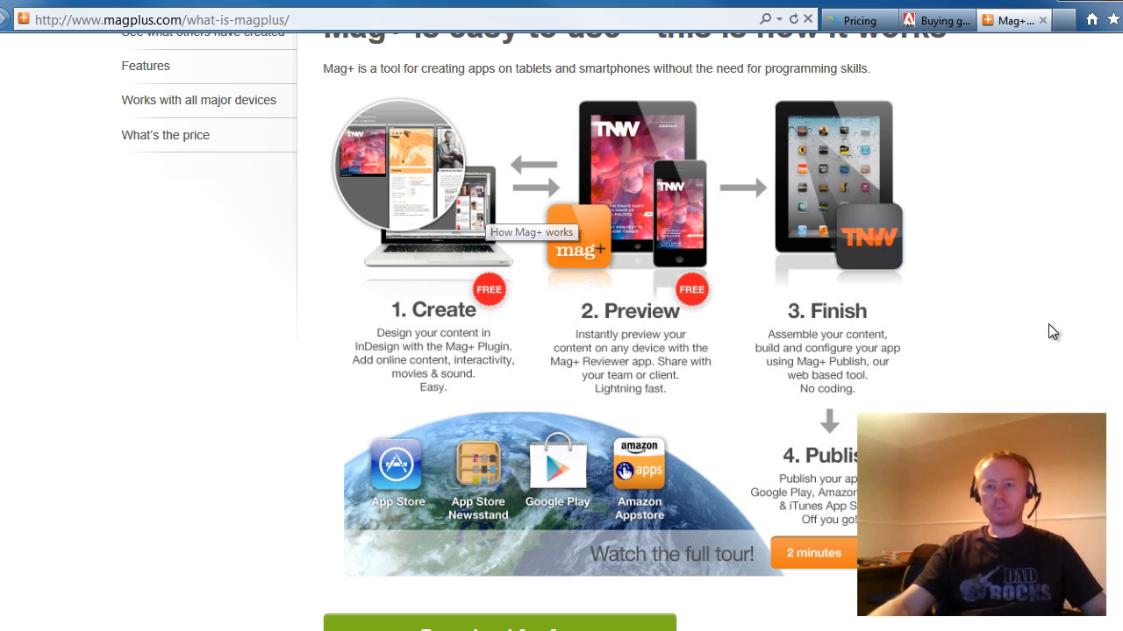
pyautogui.scroll(-3)
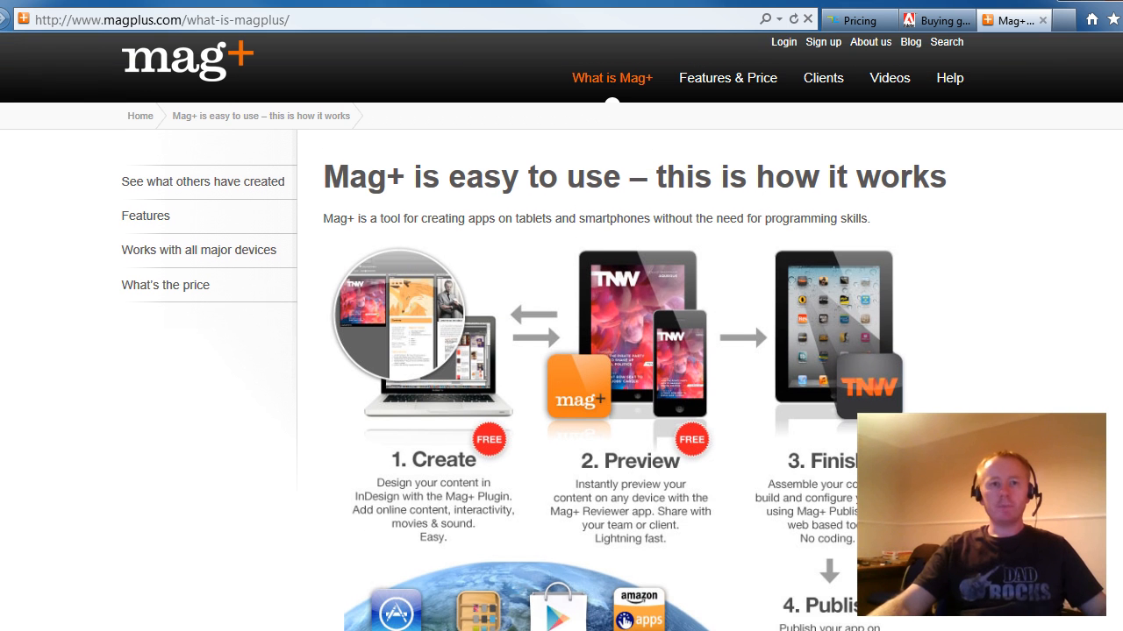
pyautogui.moveTo(727, 77)
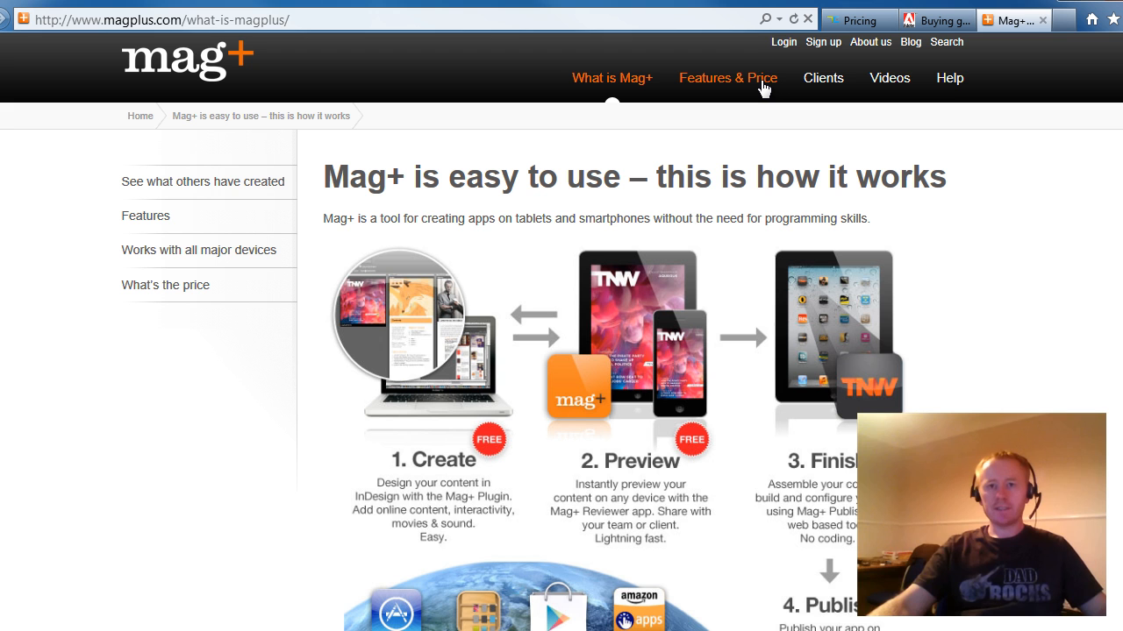
# - View Mag+ plans — Per issue $999, Monthly $399, Unlimited $2,999 — and their features table
pyautogui.click(727, 77)
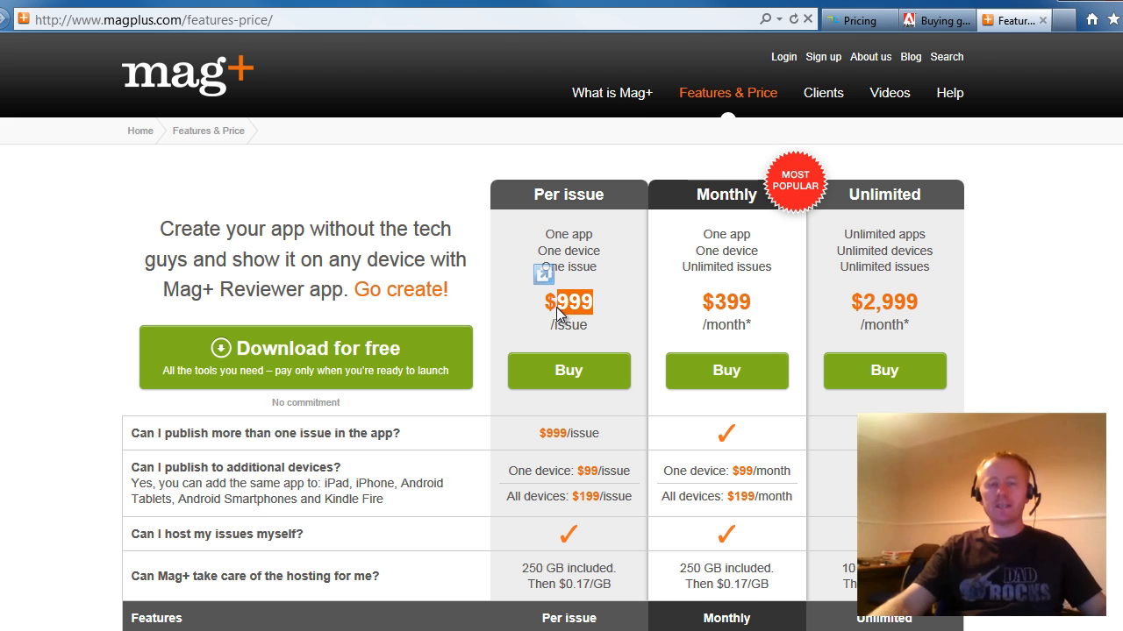
pyautogui.moveTo(623, 344)
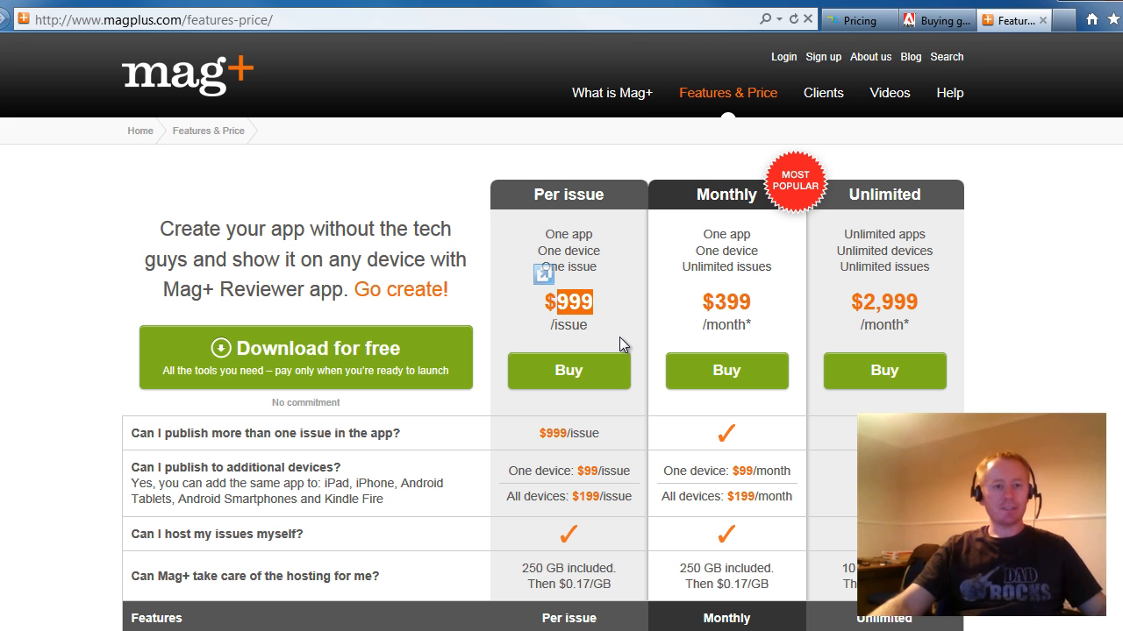
pyautogui.moveTo(709, 272)
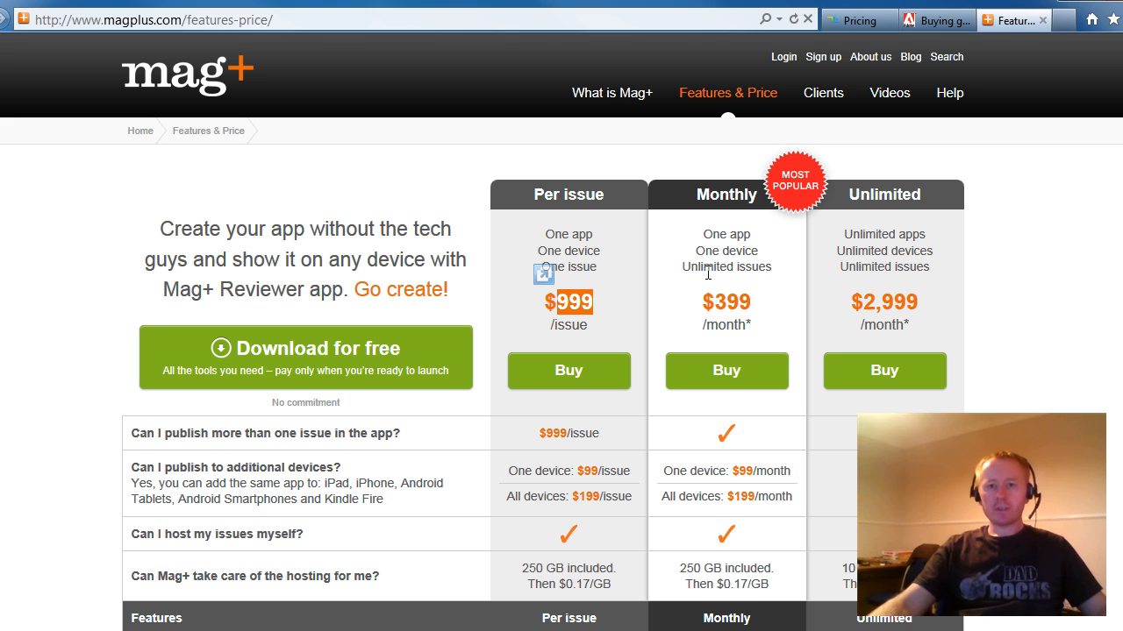
pyautogui.moveTo(750, 300)
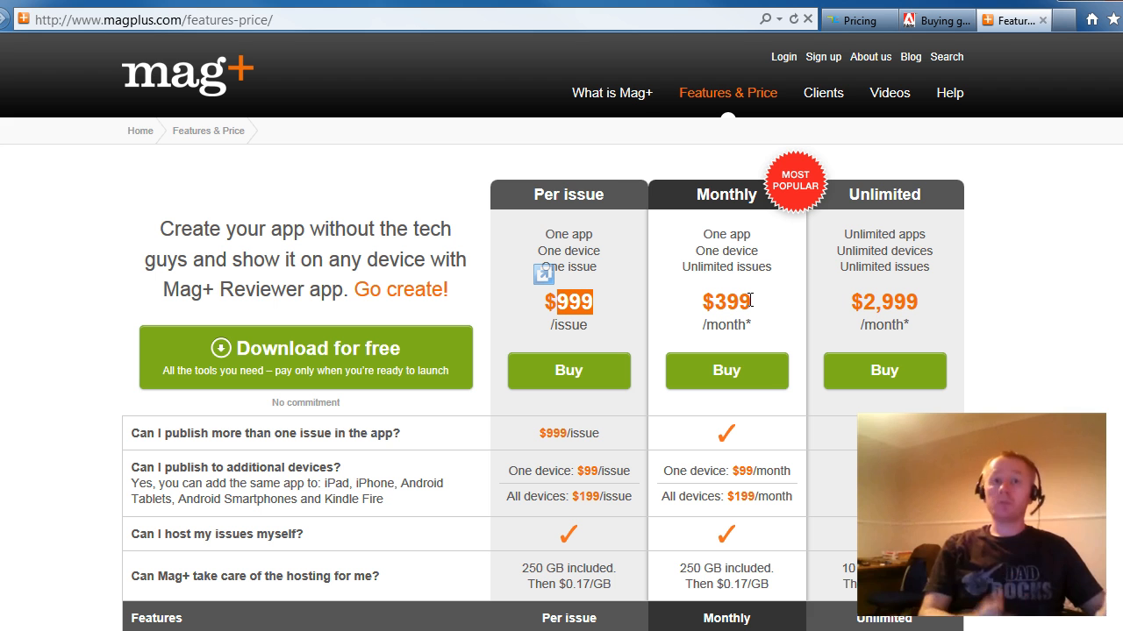
pyautogui.moveTo(762, 244)
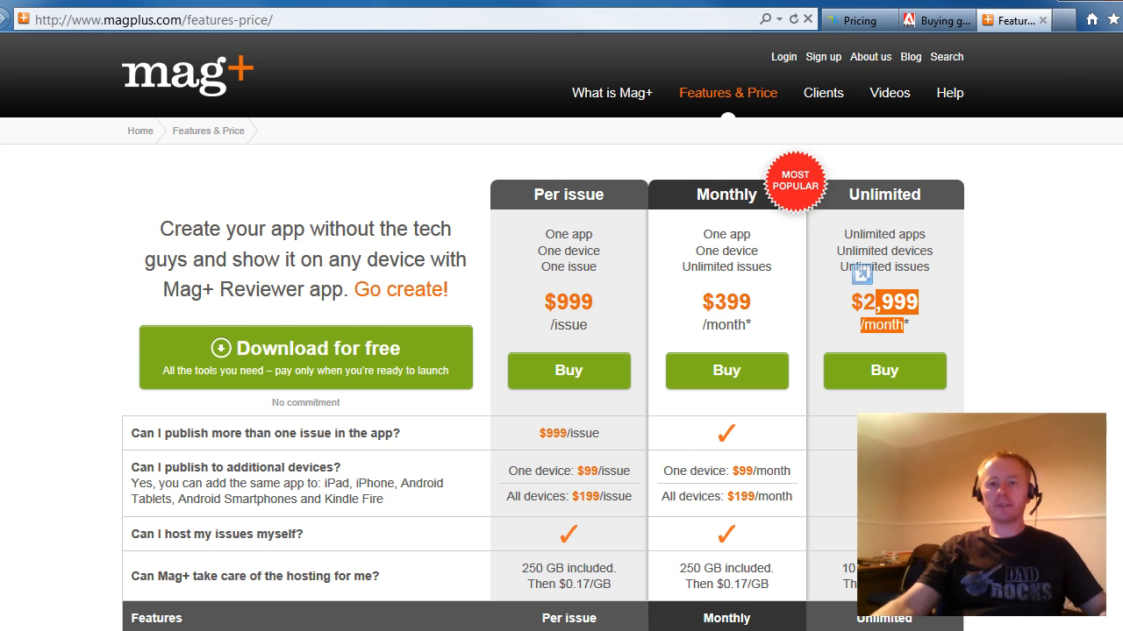
pyautogui.scroll(-3)
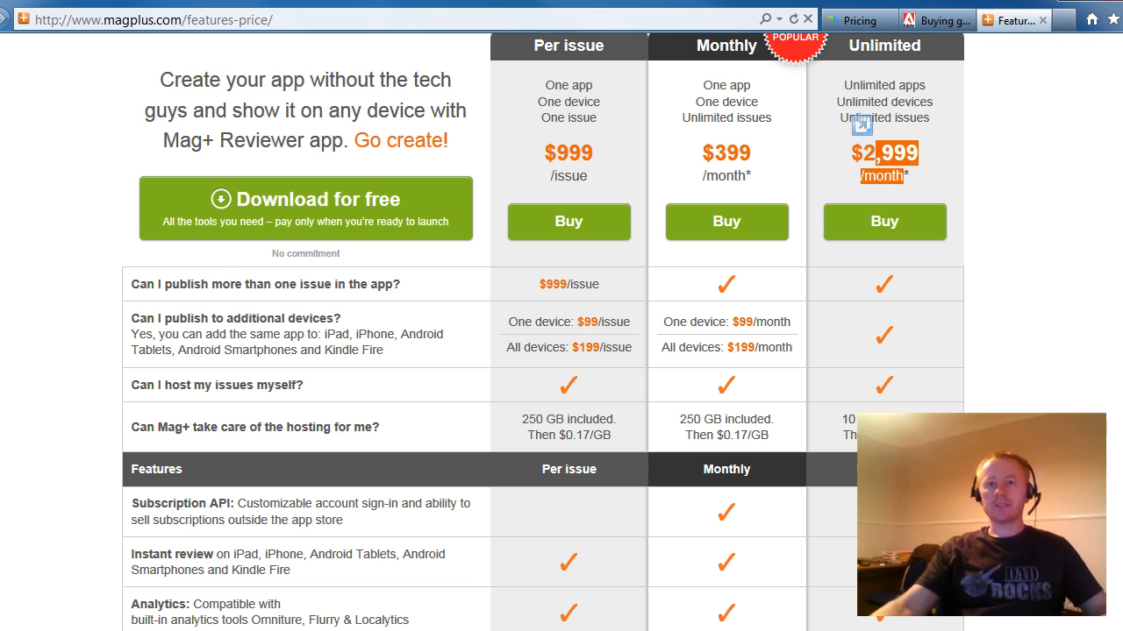
pyautogui.scroll(-3)
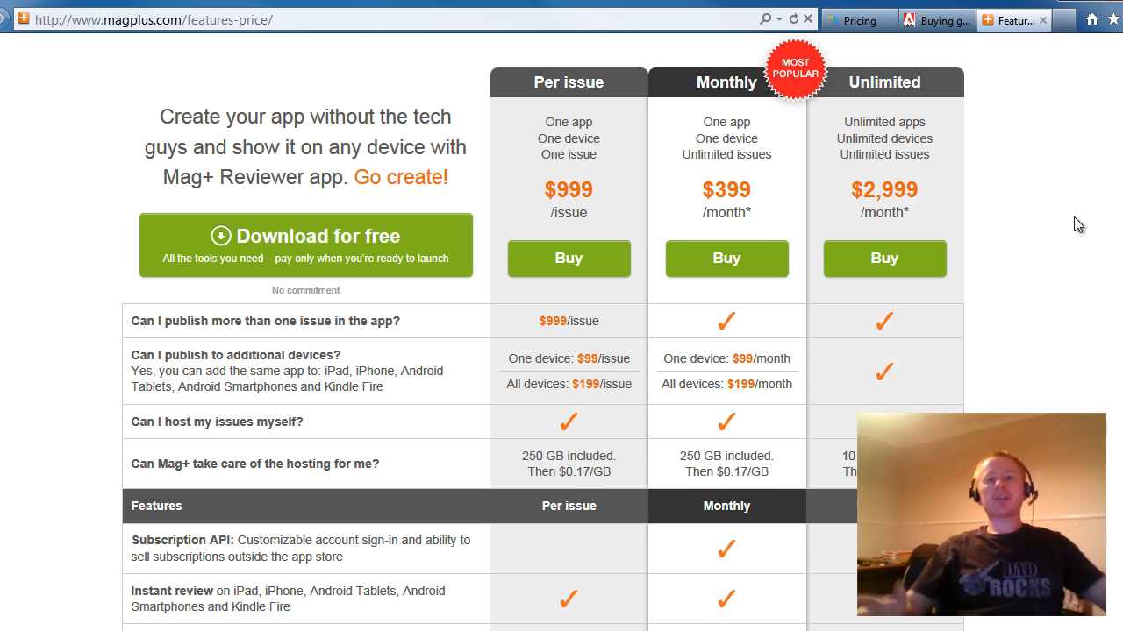